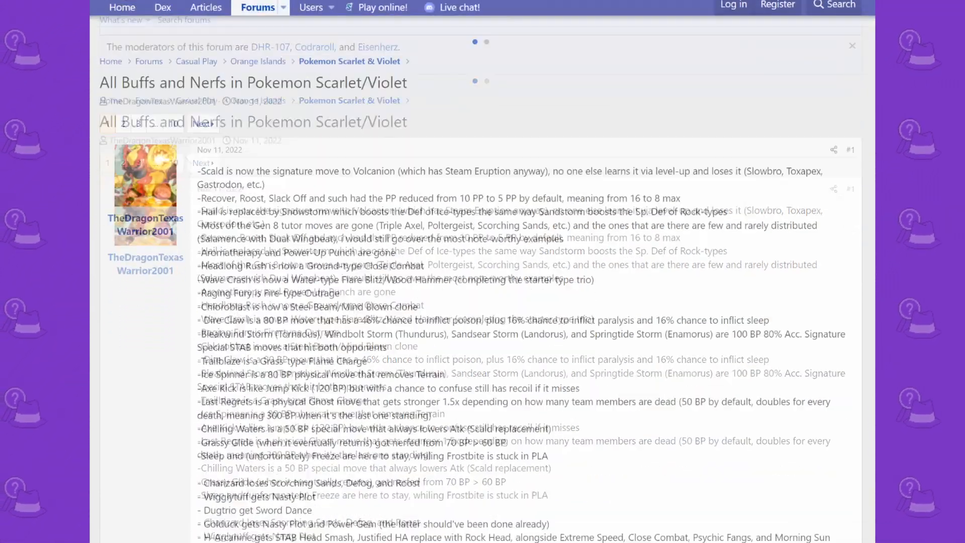
Nudge the opening post's view and click repeatedly near the top of the page.
{"action": "scroll", "scroll_direction": "down", "scroll_amount": 3}
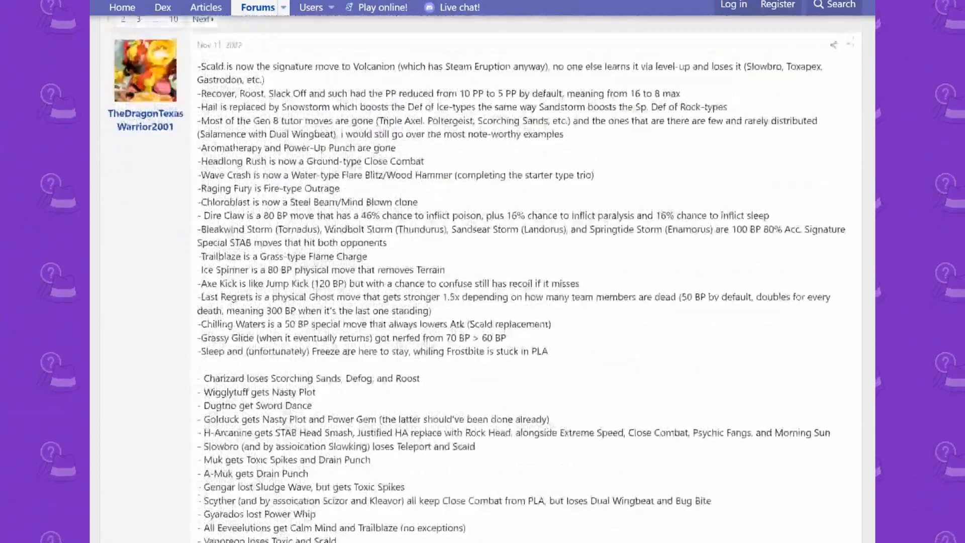
{"action": "scroll", "scroll_direction": "up", "scroll_amount": 3}
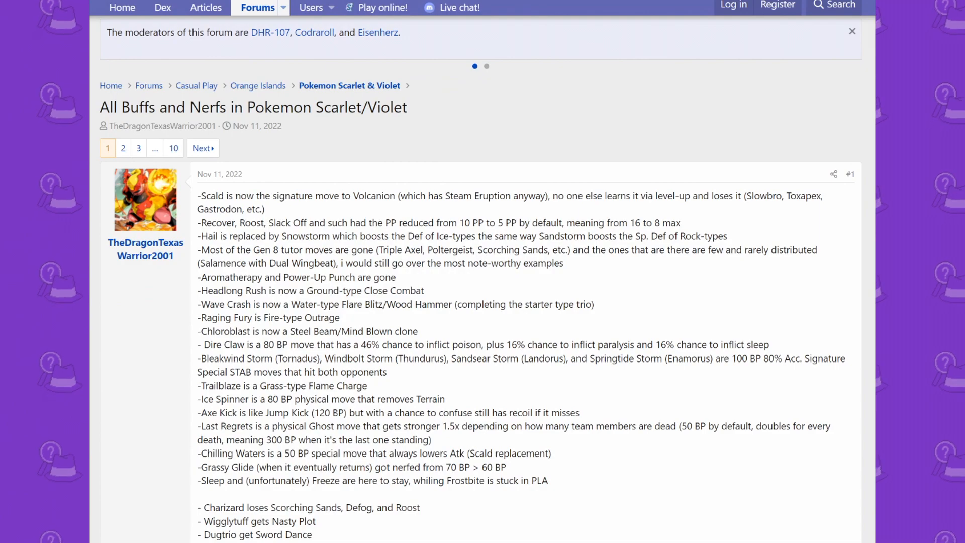
{"action": "left_click", "coordinate": [486, 66]}
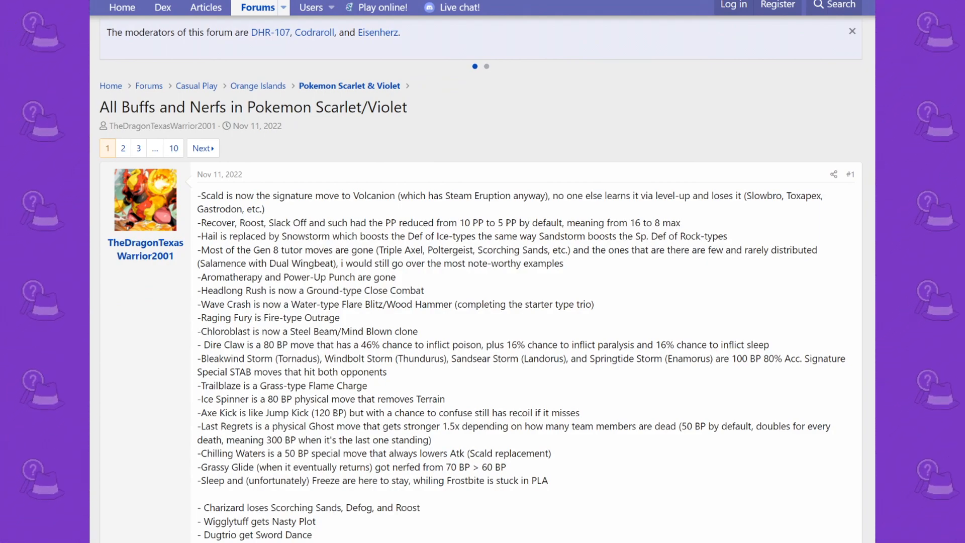
{"action": "left_click", "coordinate": [486, 66]}
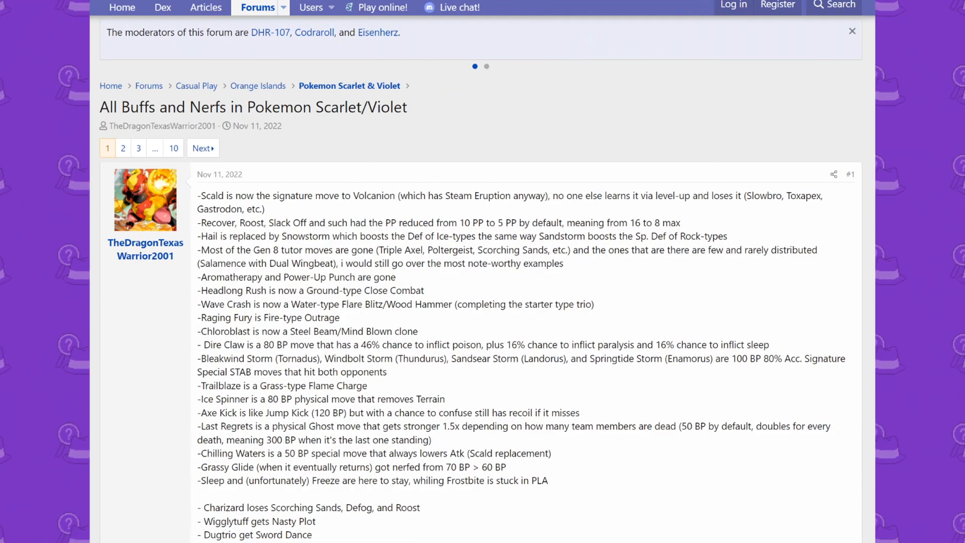
{"action": "left_click", "coordinate": [486, 66]}
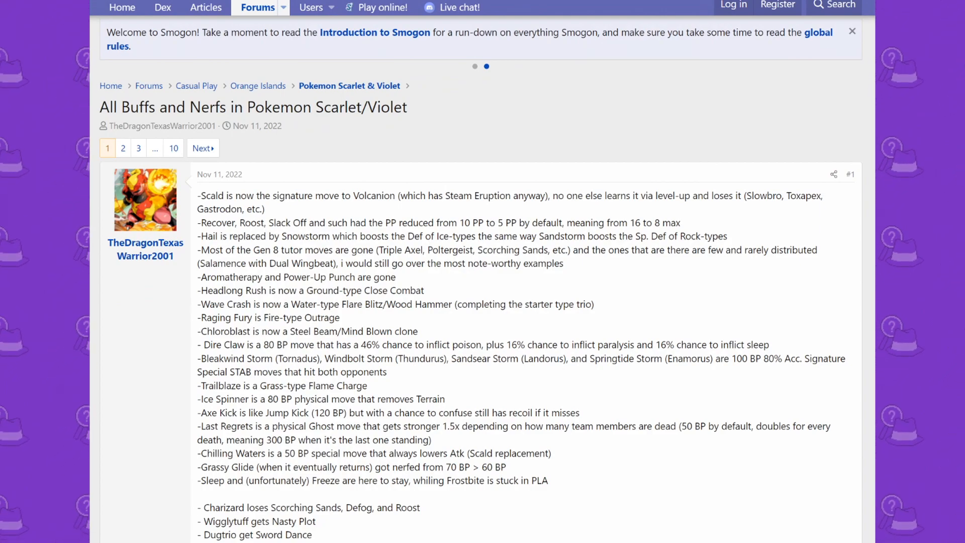
{"action": "left_click", "coordinate": [474, 66]}
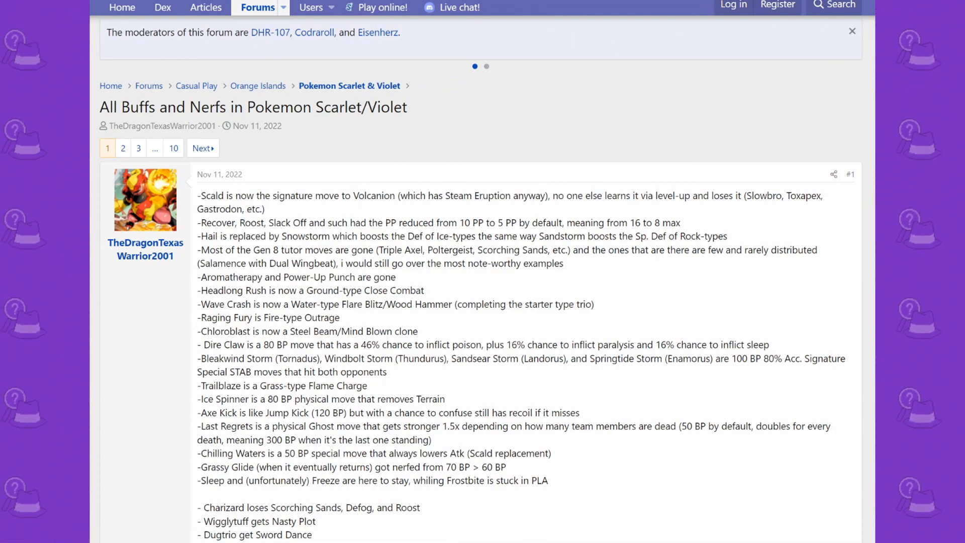
{"action": "left_click", "coordinate": [486, 66]}
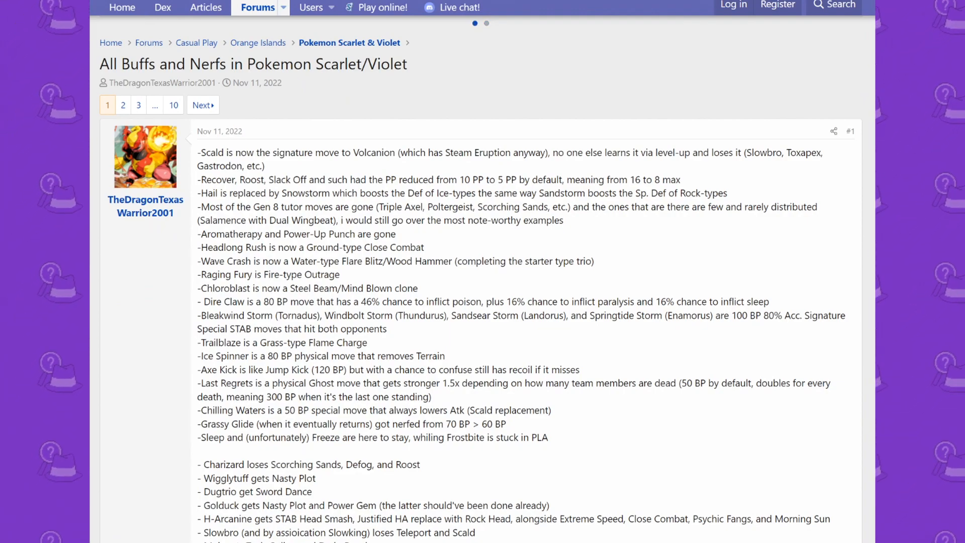
Scroll the opening post through the Charizard, Eeveelution, Galarian bird and Dragonite entries.
{"action": "scroll", "scroll_direction": "down", "scroll_amount": 3}
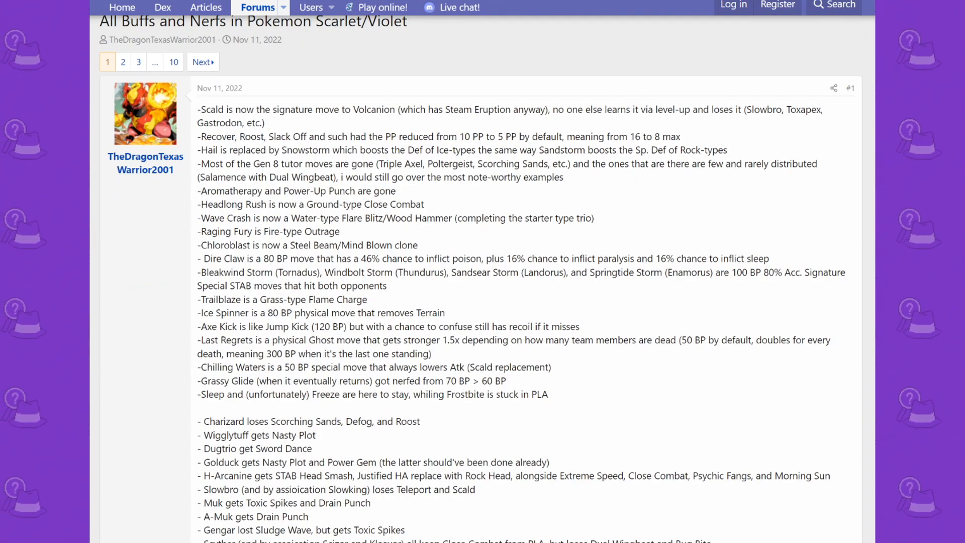
{"action": "scroll", "scroll_direction": "down", "scroll_amount": 3}
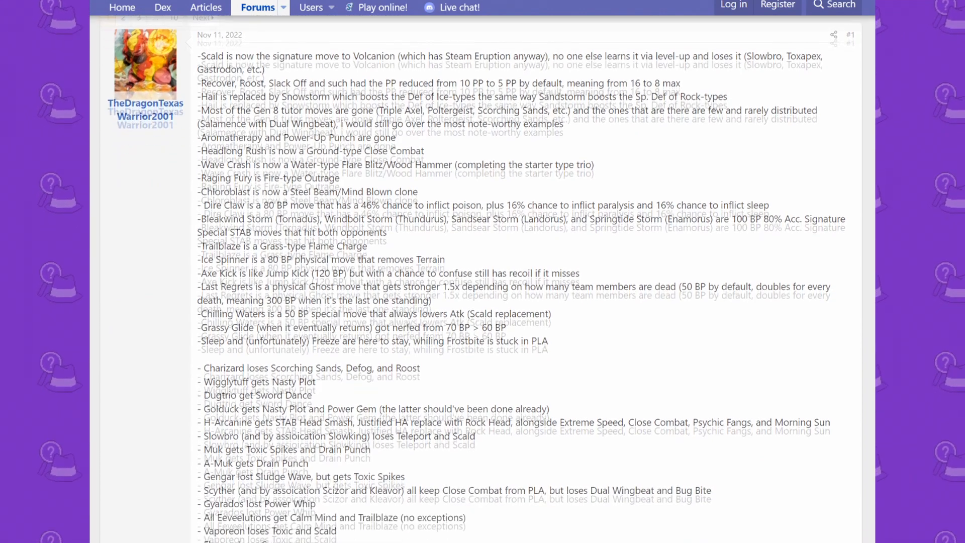
{"action": "scroll", "scroll_direction": "up", "scroll_amount": 3}
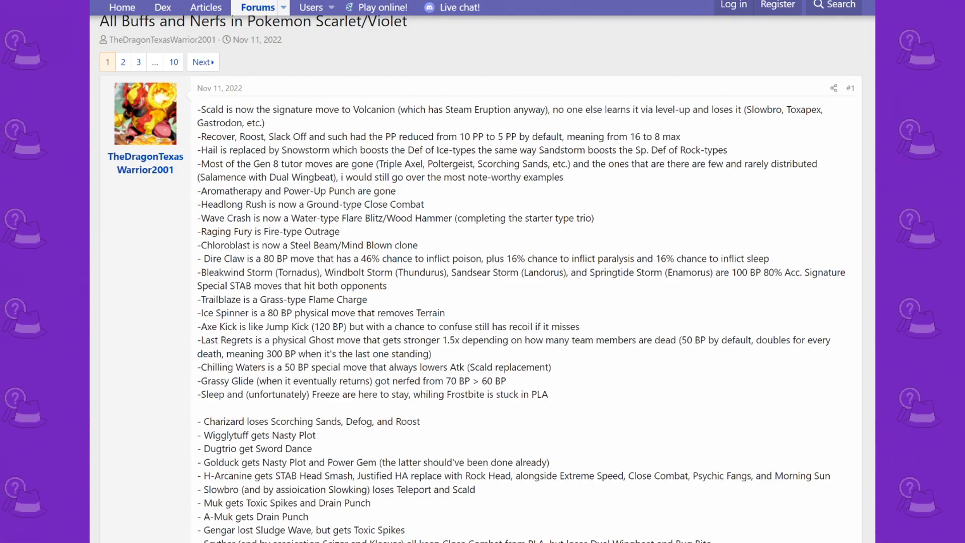
{"action": "scroll", "scroll_direction": "down", "scroll_amount": 3}
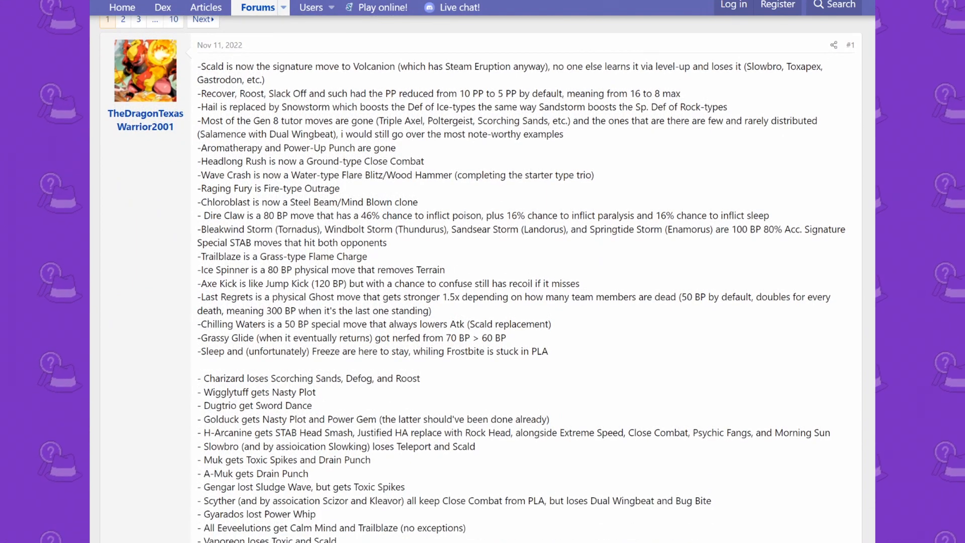
{"action": "scroll", "scroll_direction": "down", "scroll_amount": 3}
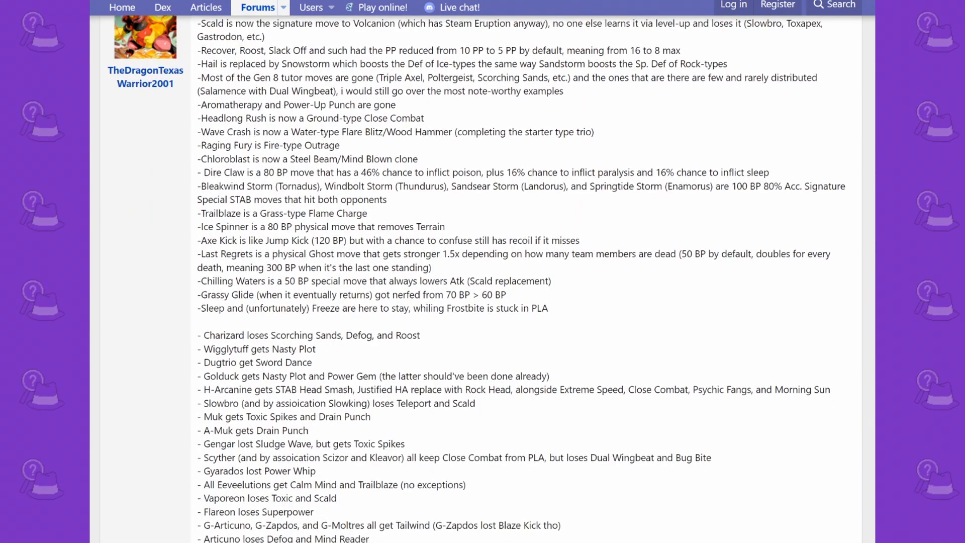
{"action": "scroll", "scroll_direction": "down", "scroll_amount": 3}
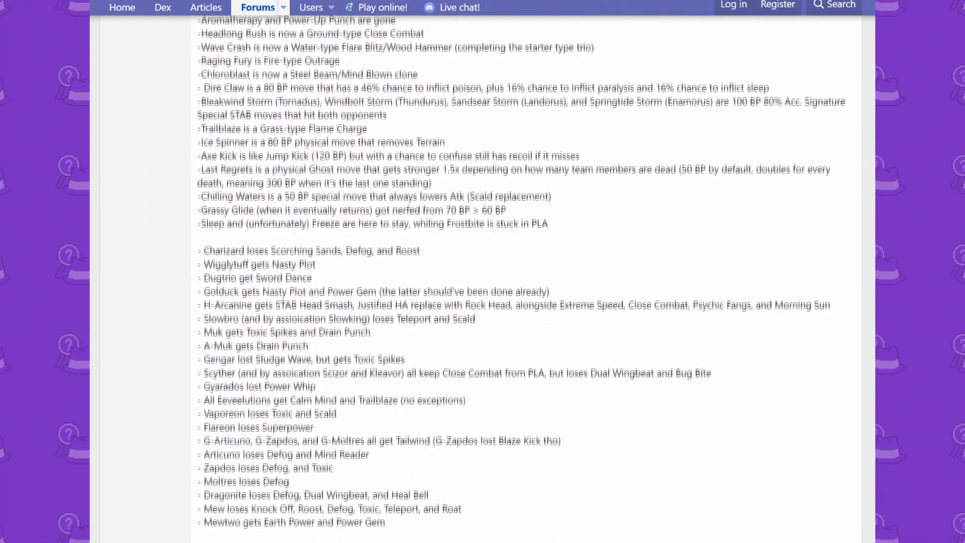
{"action": "scroll", "scroll_direction": "up", "scroll_amount": 3}
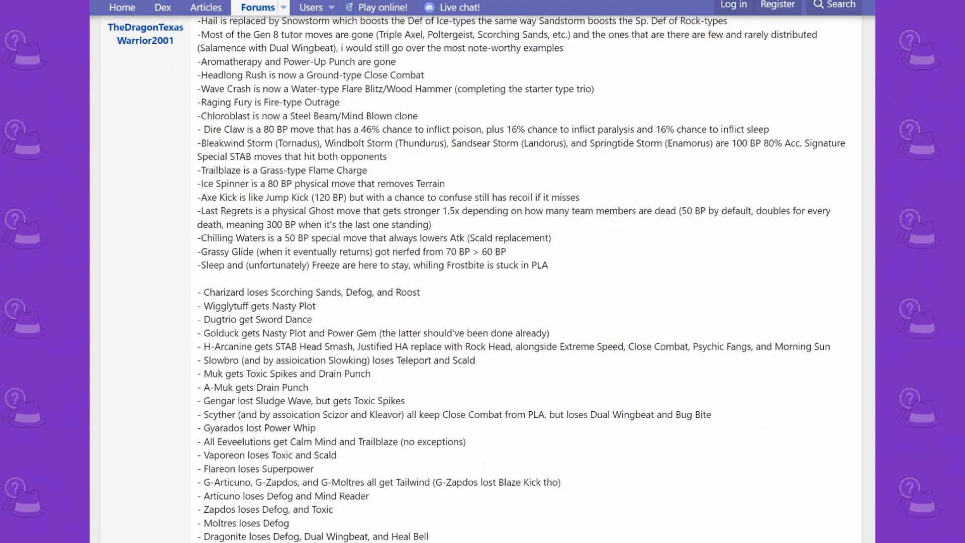
{"action": "scroll", "scroll_direction": "up", "scroll_amount": 3}
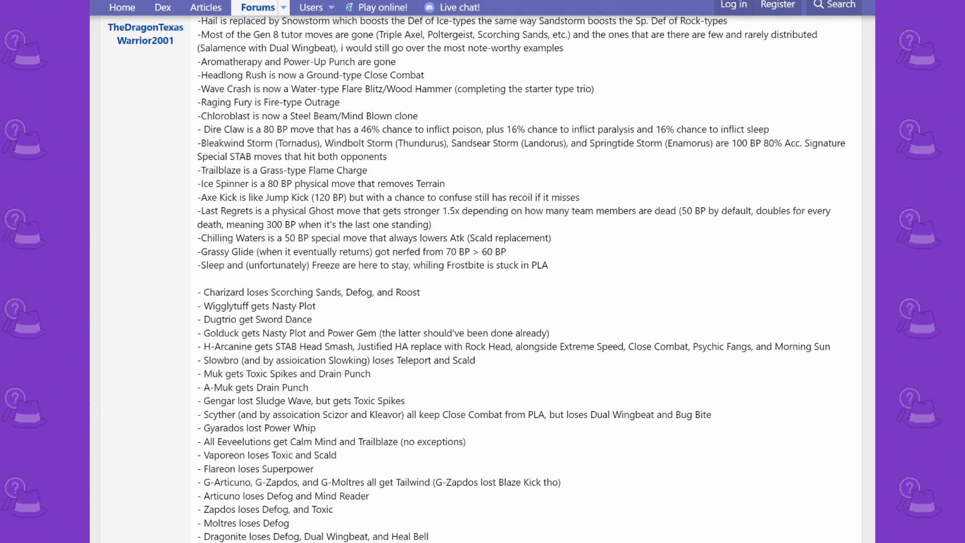
Scroll down to the H-Typhlosion, Ampharos, Scizor, Forretress and Blissey entries.
{"action": "scroll", "scroll_direction": "up", "scroll_amount": 3}
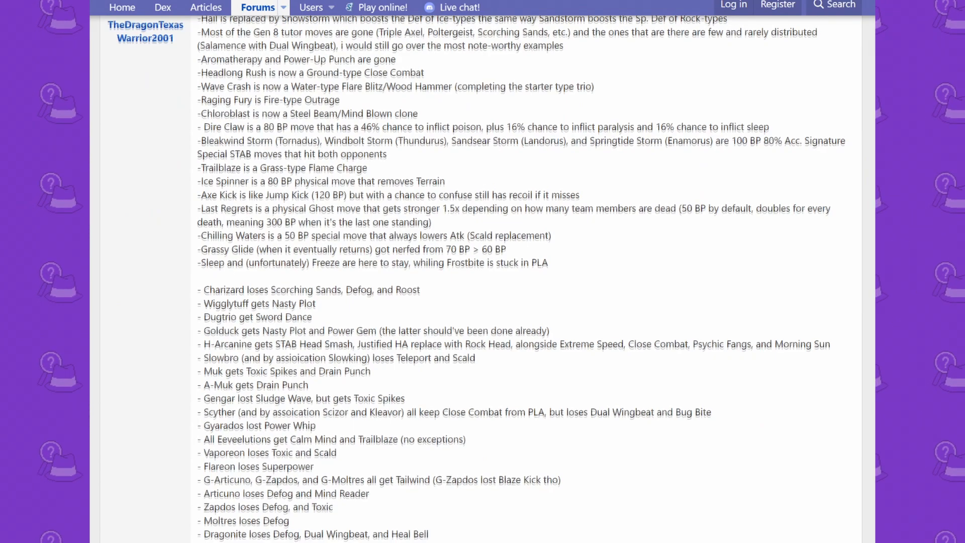
{"action": "scroll", "scroll_direction": "down", "scroll_amount": 3}
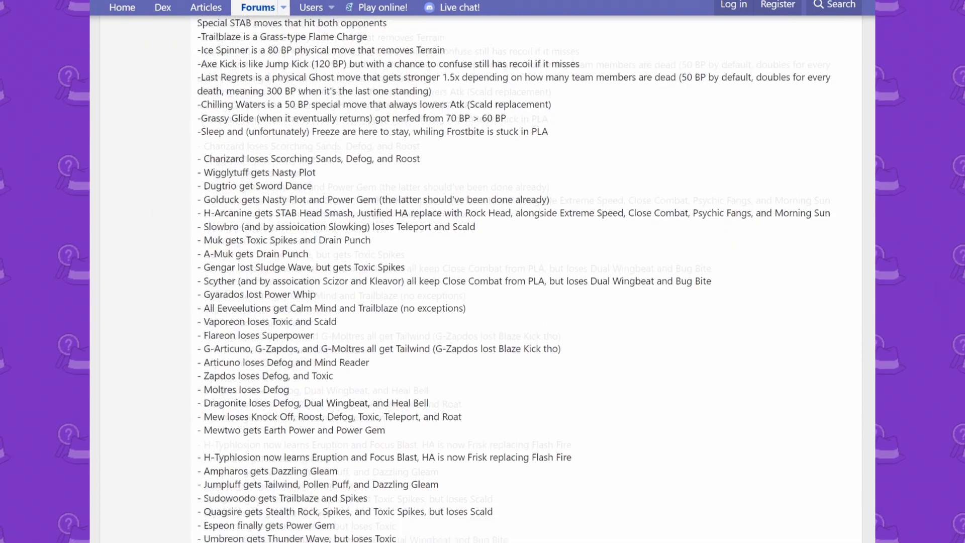
{"action": "scroll", "scroll_direction": "down", "scroll_amount": 3}
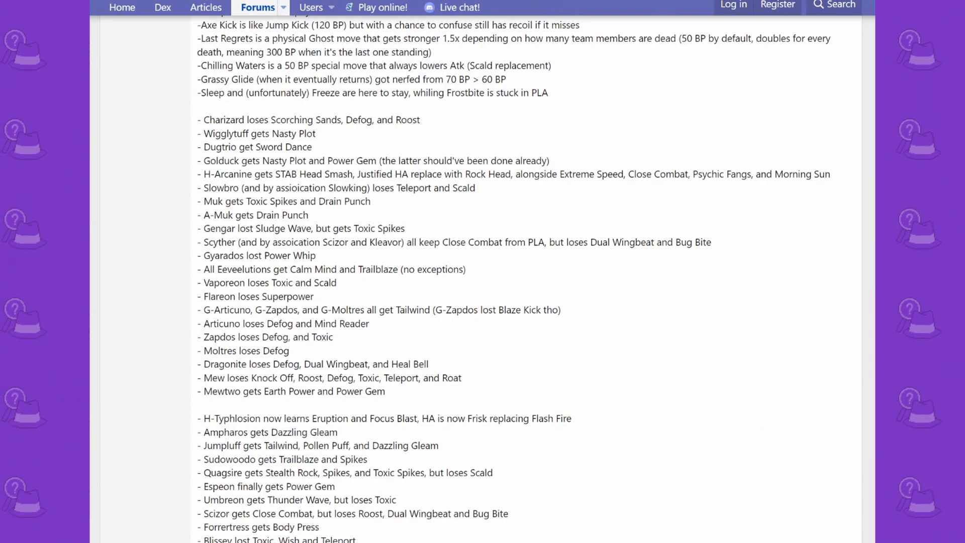
{"action": "scroll", "scroll_direction": "down", "scroll_amount": 3}
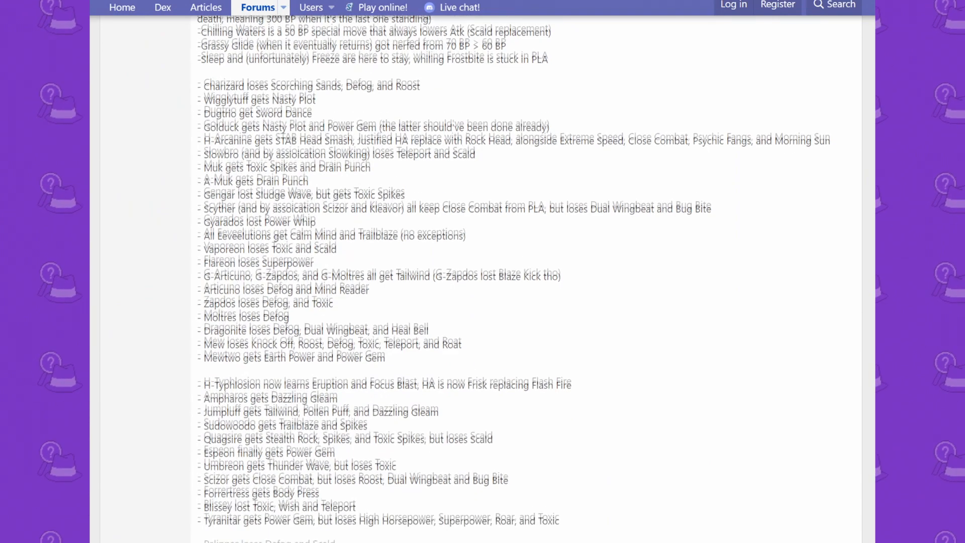
{"action": "scroll", "scroll_direction": "up", "scroll_amount": 3}
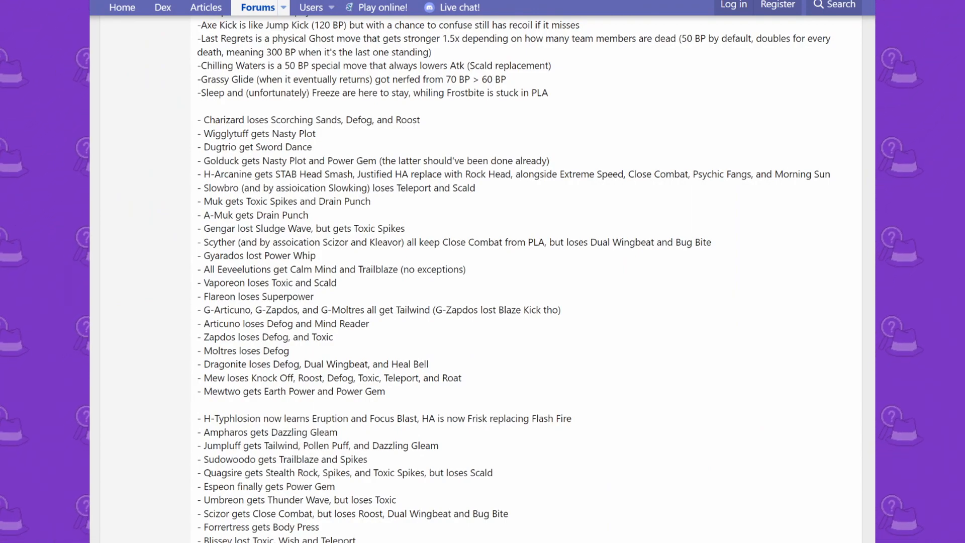
Read past Tyranitar, Pelipper and Rayquaza to the Luxray, Garchomp, Lucario and Weavile entries.
{"action": "double_click", "coordinate": [414, 188]}
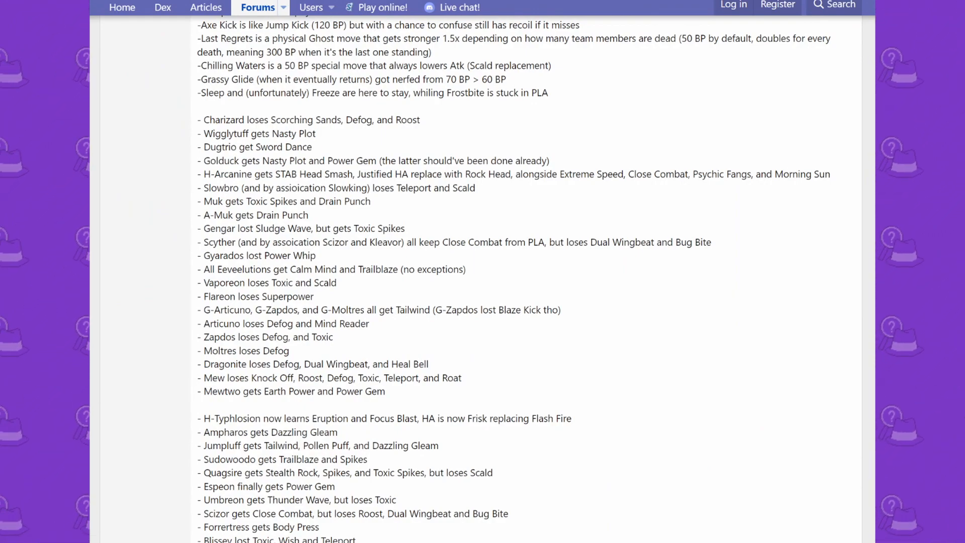
{"action": "scroll", "scroll_direction": "down", "scroll_amount": 3}
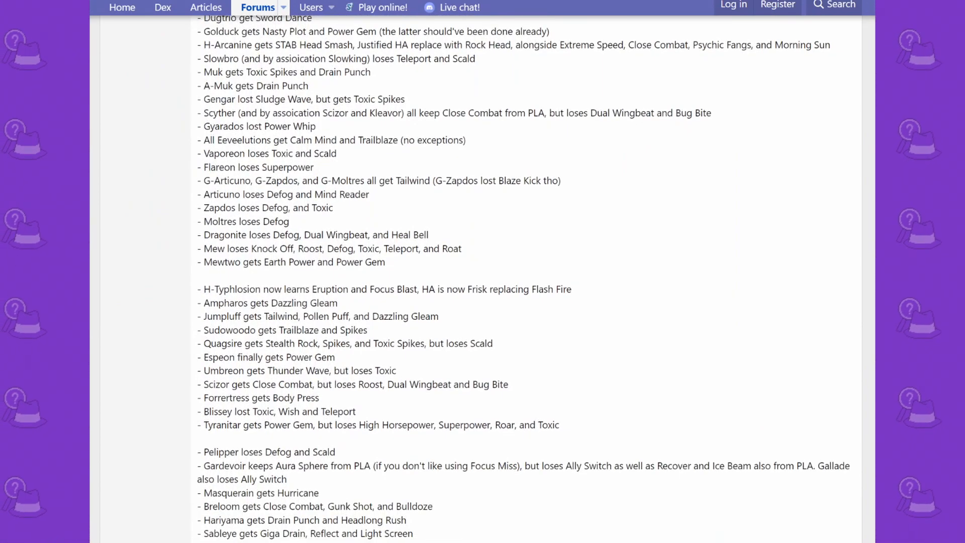
{"action": "scroll", "scroll_direction": "down", "scroll_amount": 3}
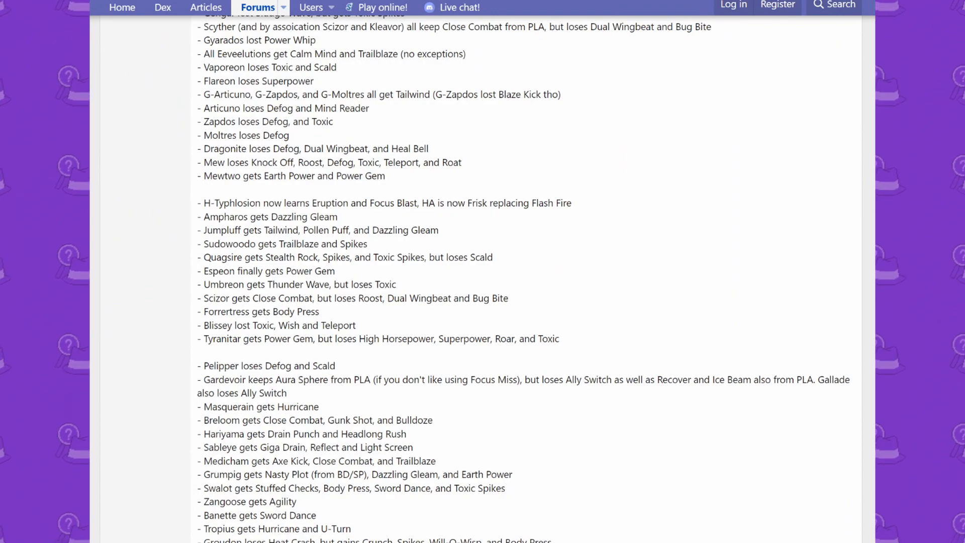
{"action": "scroll", "scroll_direction": "down", "scroll_amount": 3}
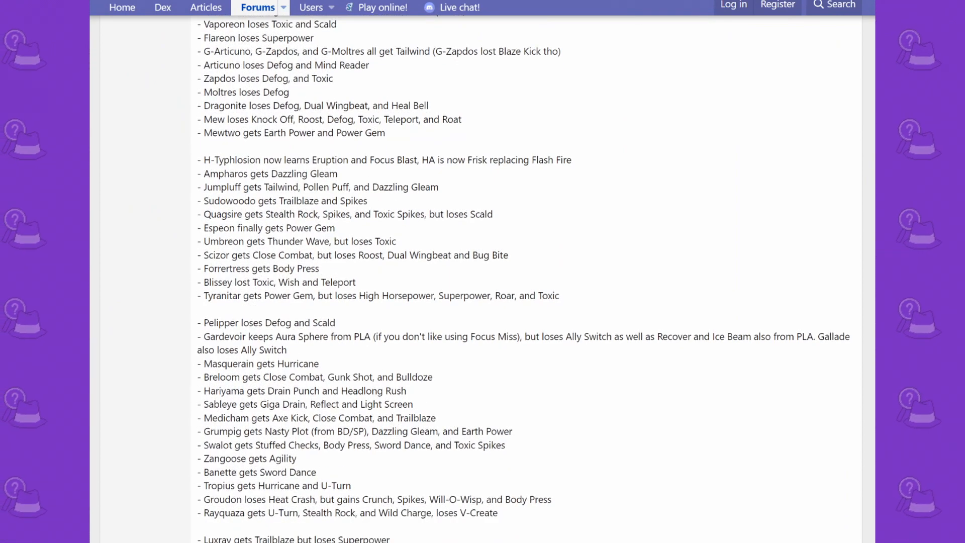
{"action": "scroll", "scroll_direction": "down", "scroll_amount": 3}
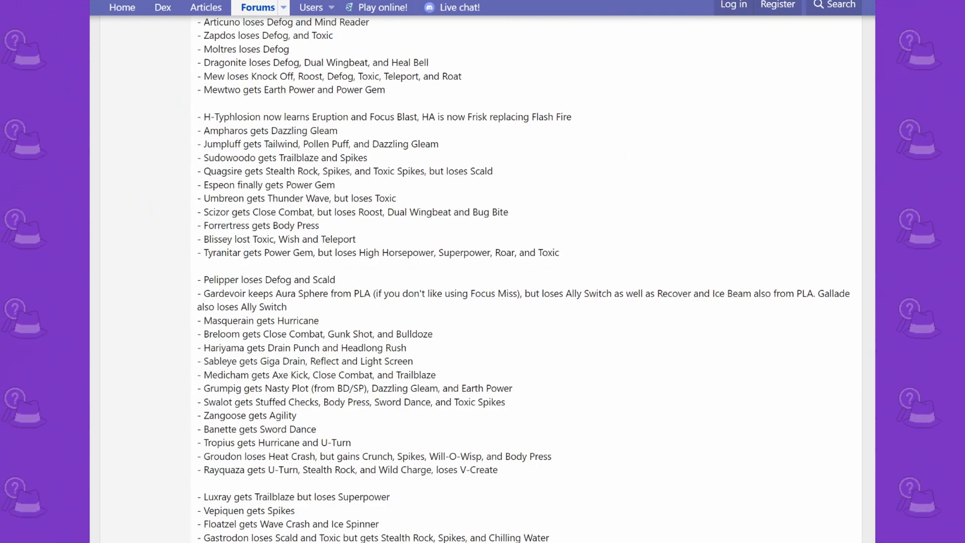
{"action": "double_click", "coordinate": [242, 158]}
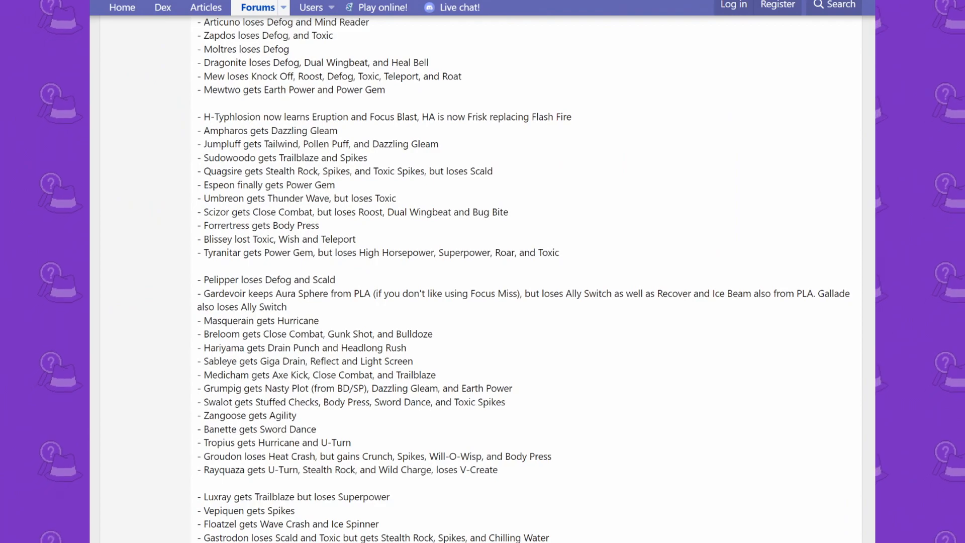
{"action": "scroll", "scroll_direction": "down", "scroll_amount": 3}
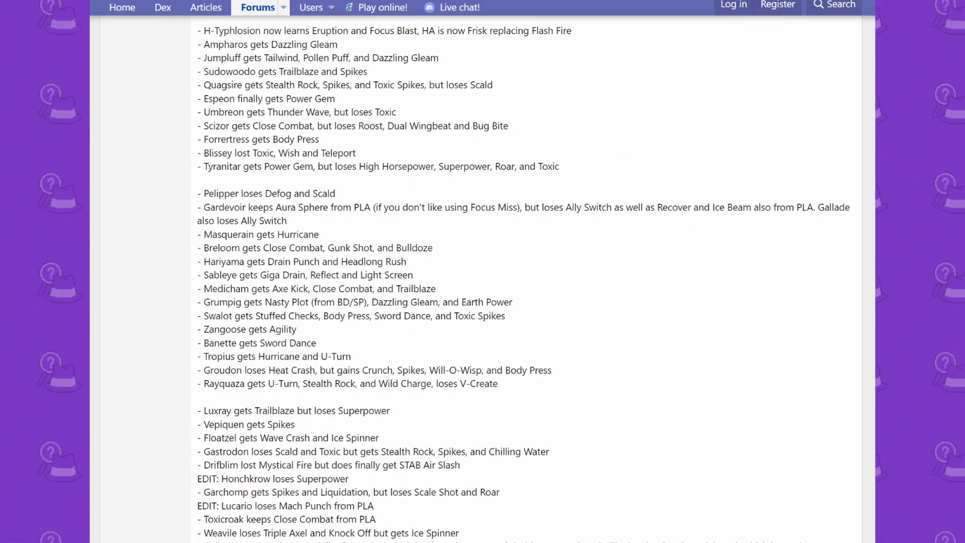
Read past Gallade, Dialga, Palkia, Heatran, Cresselia and Arceus to H-Samurott and Krookodile.
{"action": "scroll", "scroll_direction": "down", "scroll_amount": 3}
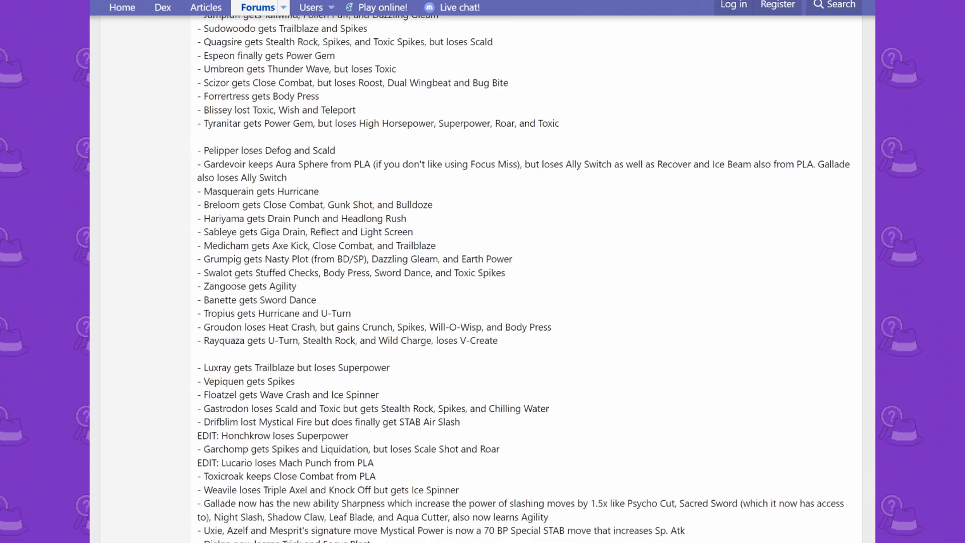
{"action": "scroll", "scroll_direction": "down", "scroll_amount": 3}
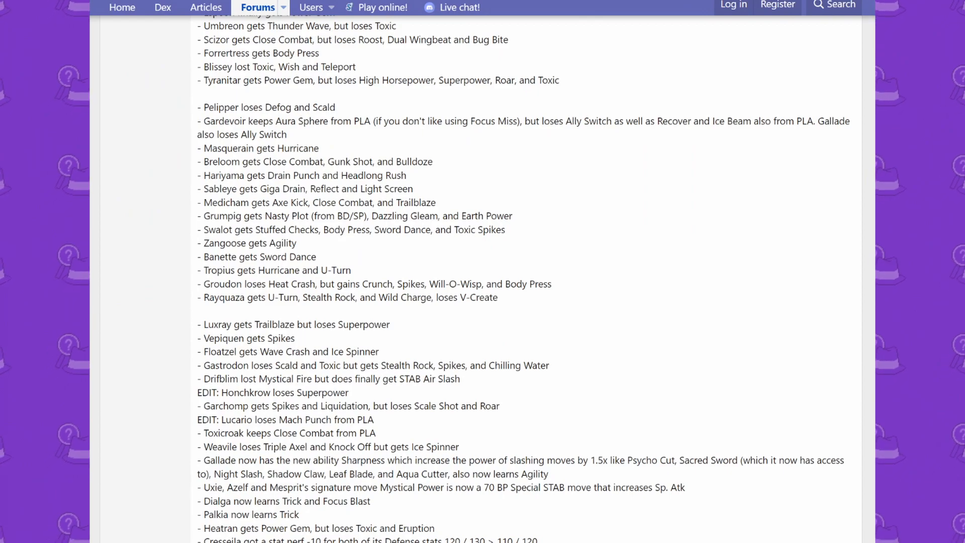
{"action": "scroll", "scroll_direction": "down", "scroll_amount": 3}
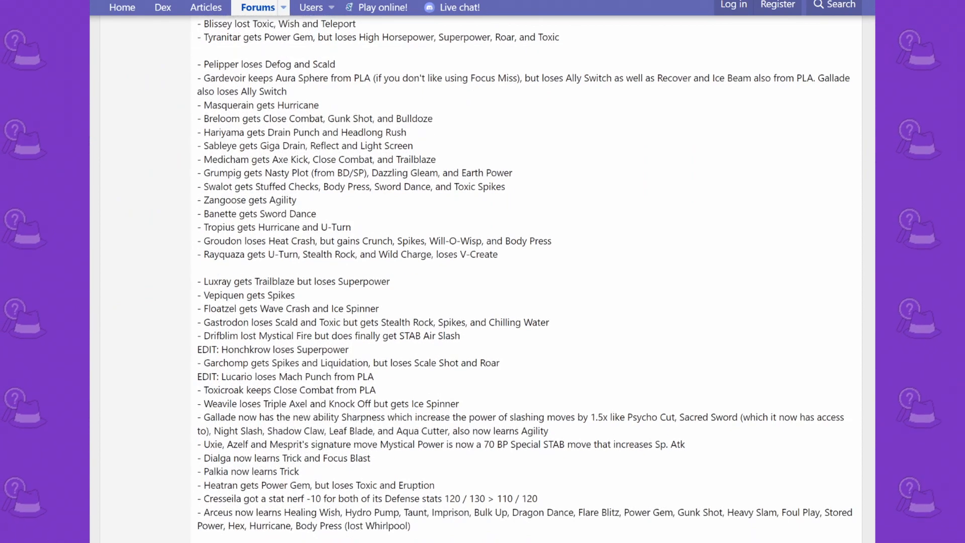
{"action": "double_click", "coordinate": [310, 118]}
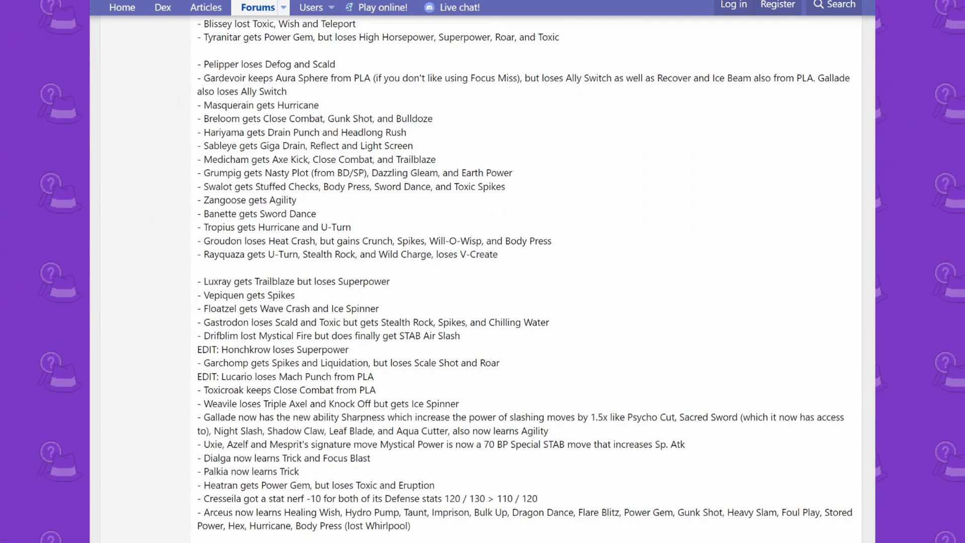
{"action": "double_click", "coordinate": [349, 173]}
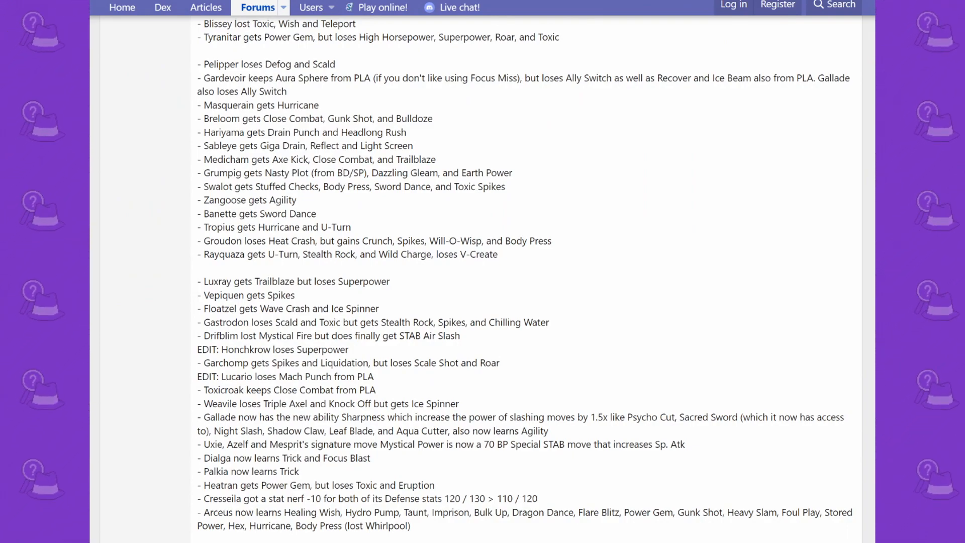
{"action": "scroll", "scroll_direction": "down", "scroll_amount": 3}
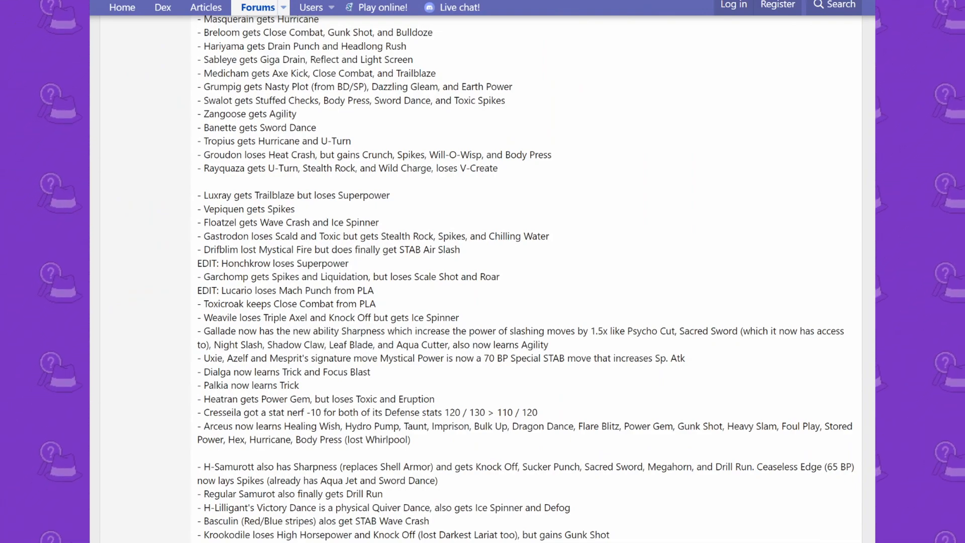
Read through H-Zoroark, Haxorus, Hydreigon and Volcarona to the Forces of Nature entry.
{"action": "scroll", "scroll_direction": "down", "scroll_amount": 3}
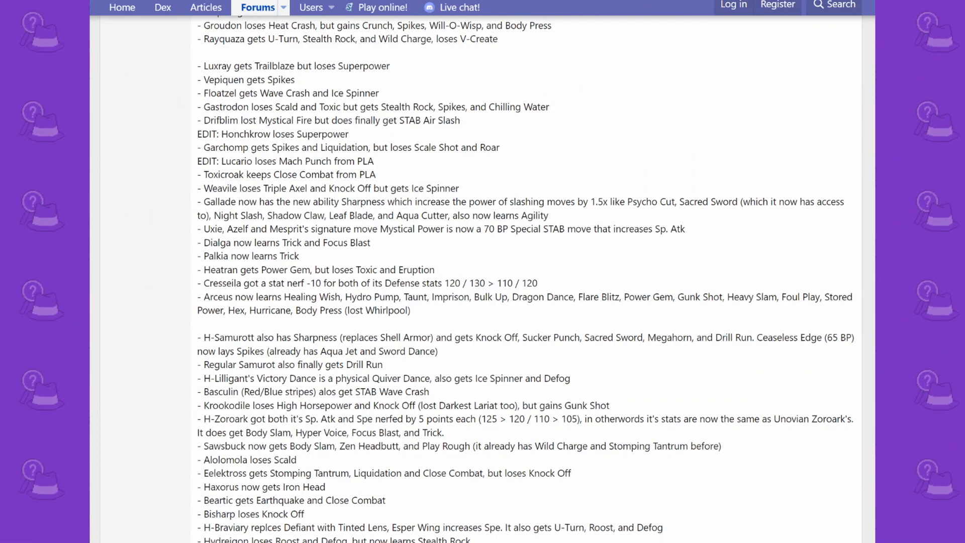
{"action": "double_click", "coordinate": [295, 93]}
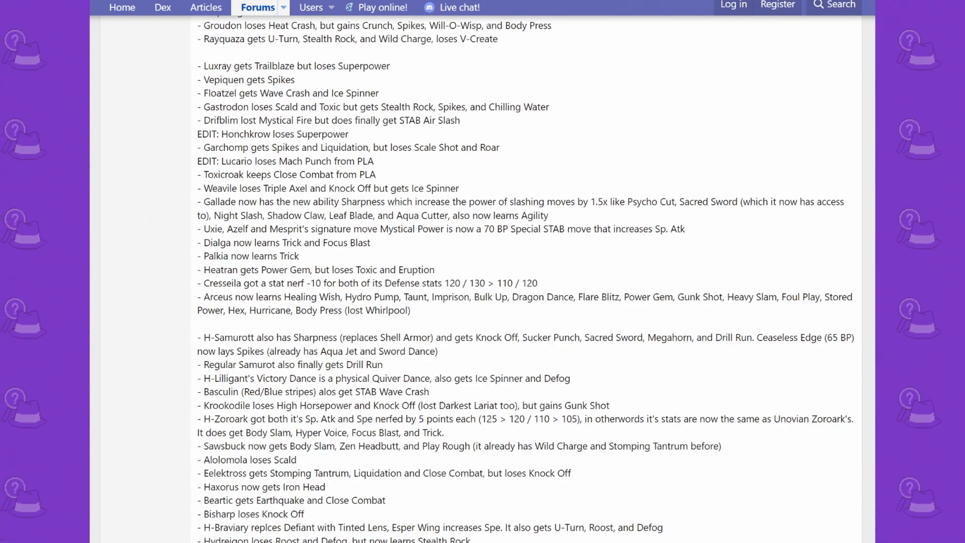
{"action": "double_click", "coordinate": [357, 93]}
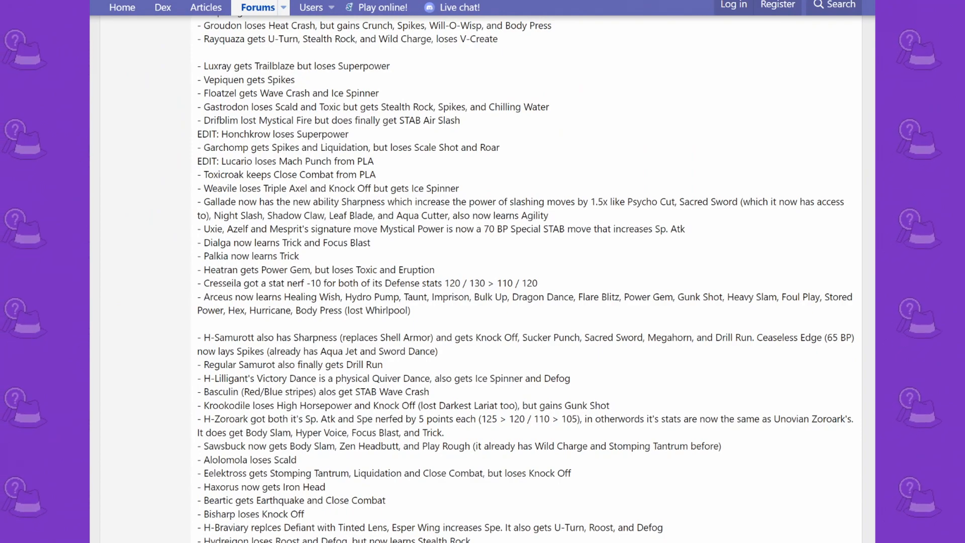
{"action": "scroll", "scroll_direction": "down", "scroll_amount": 3}
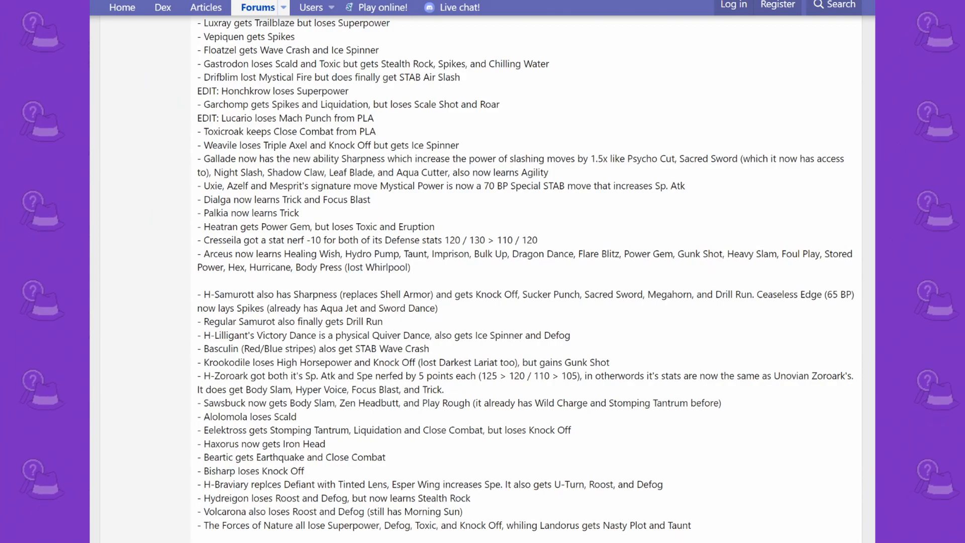
Scroll through Chesnaught, Greninja, H-Decidueye and Magearna to Rillaboom and Cinderace.
{"action": "scroll", "scroll_direction": "down", "scroll_amount": 3}
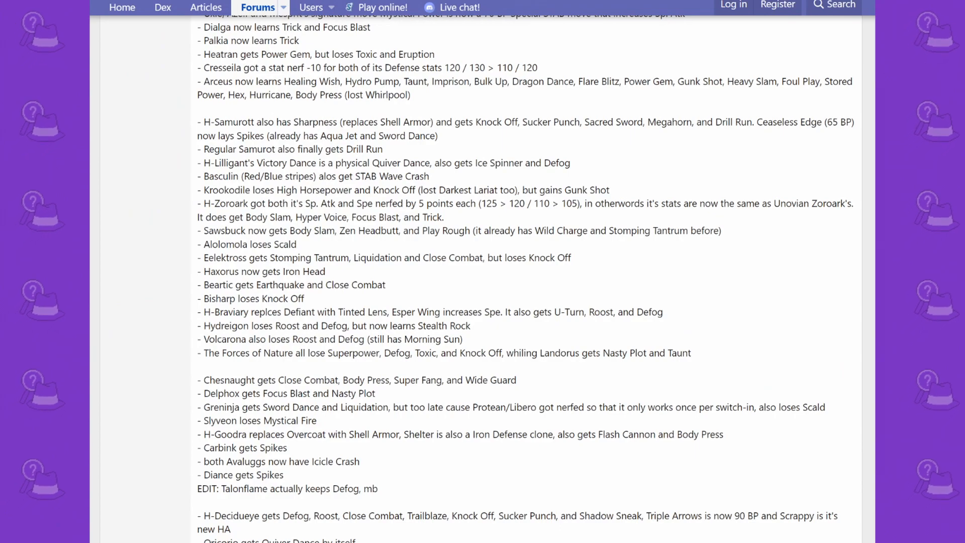
{"action": "scroll", "scroll_direction": "down", "scroll_amount": 3}
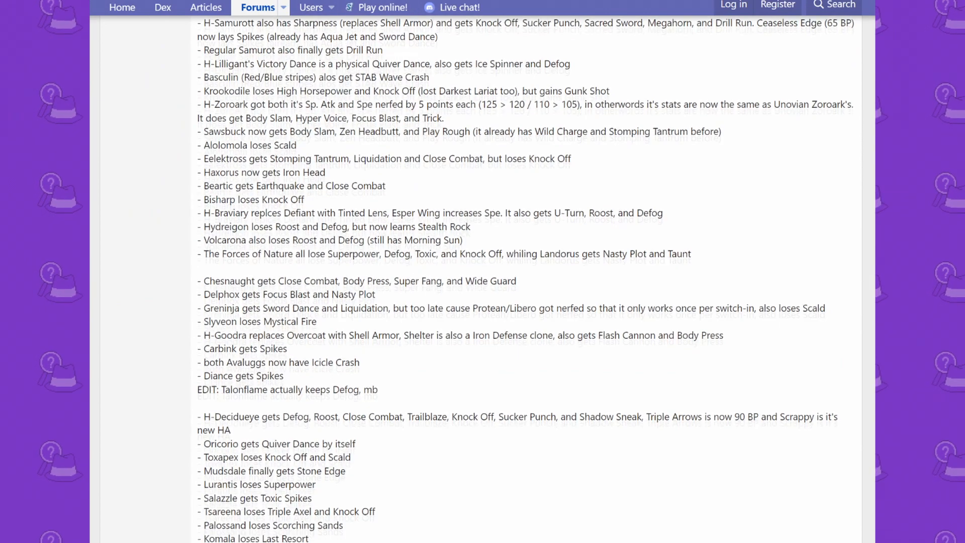
{"action": "scroll", "scroll_direction": "down", "scroll_amount": 3}
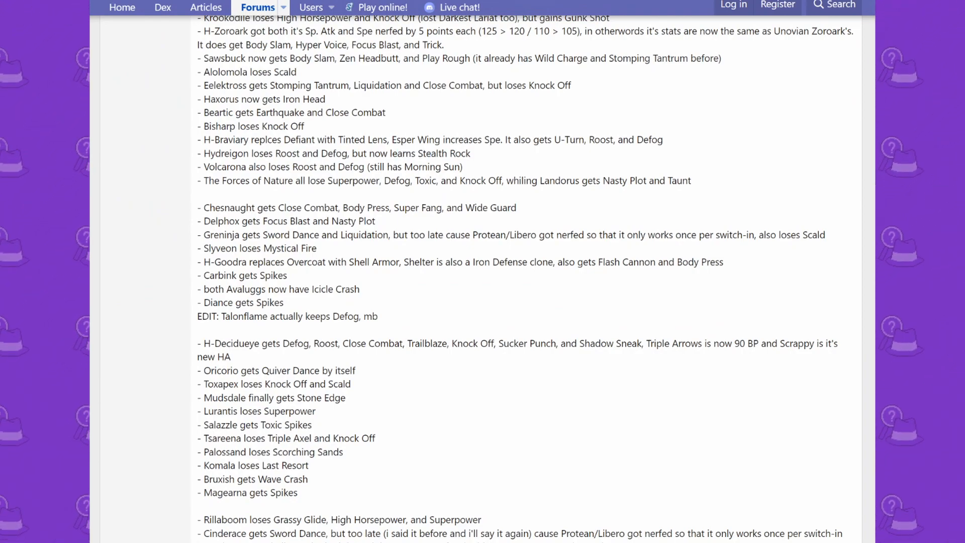
Highlight a line of the post and scroll to Drednaw, Coalossal and Barraskewda.
{"action": "double_click", "coordinate": [324, 167]}
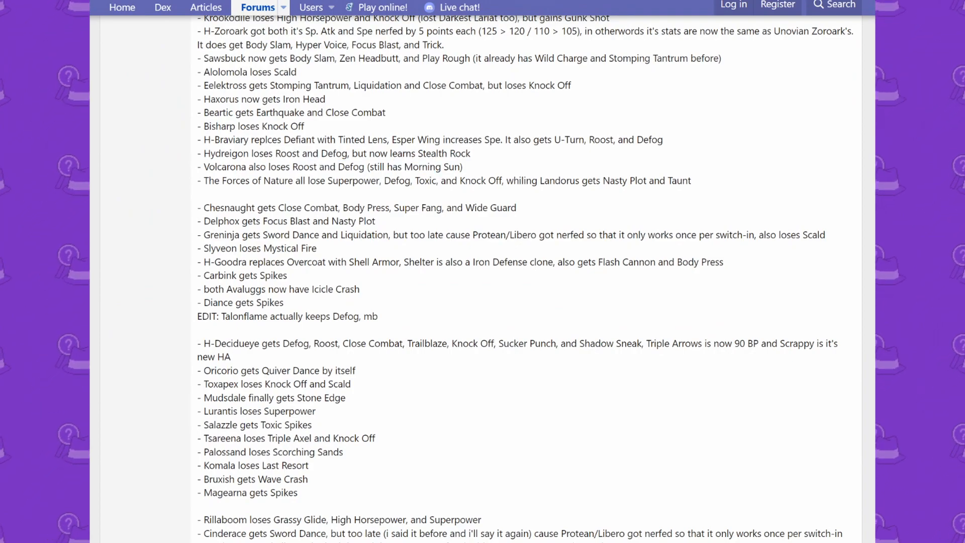
{"action": "left_click_drag", "start_coordinate": [223, 181], "coordinate": [359, 180]}
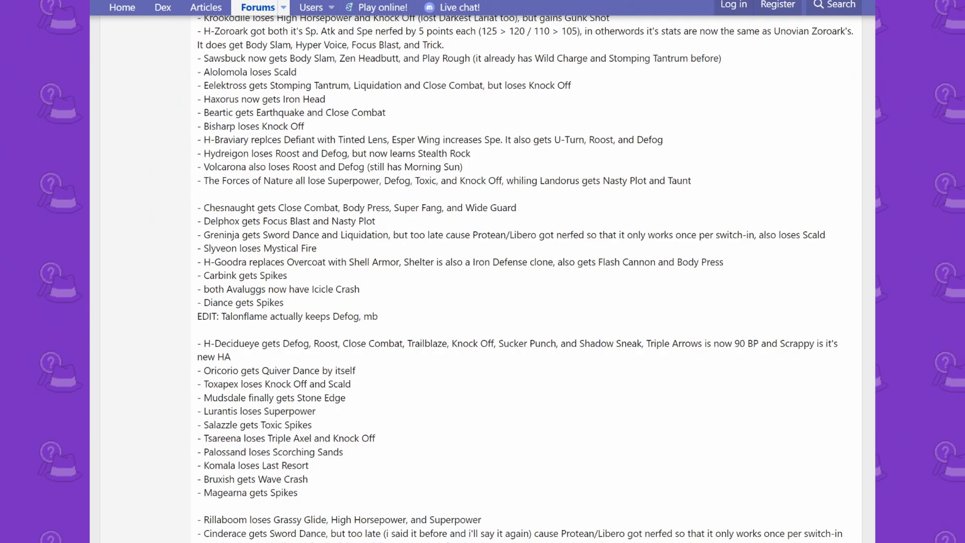
{"action": "scroll", "scroll_direction": "down", "scroll_amount": 3}
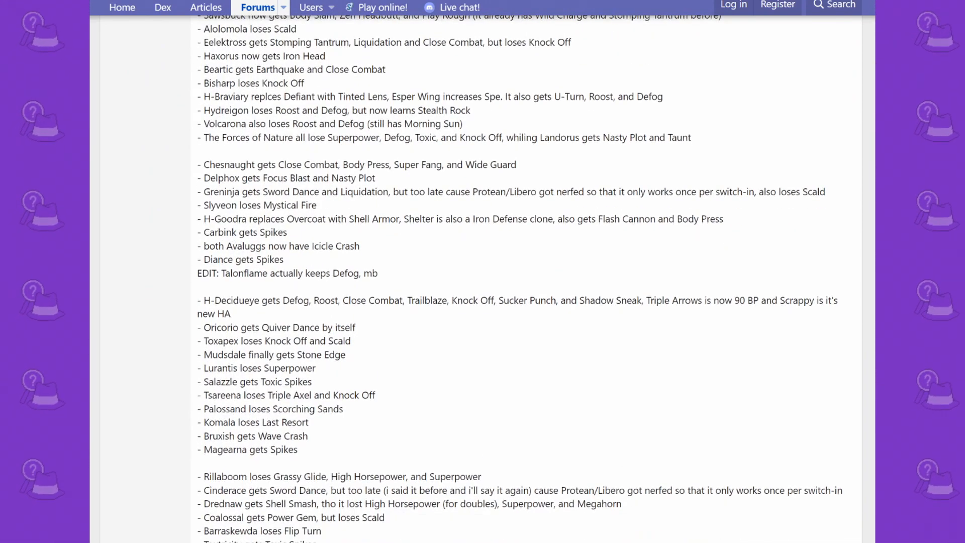
Read past the Galar legendaries and Kleavor–Enamorus to the closing buffs-and-nerfs question.
{"action": "scroll", "scroll_direction": "down", "scroll_amount": 3}
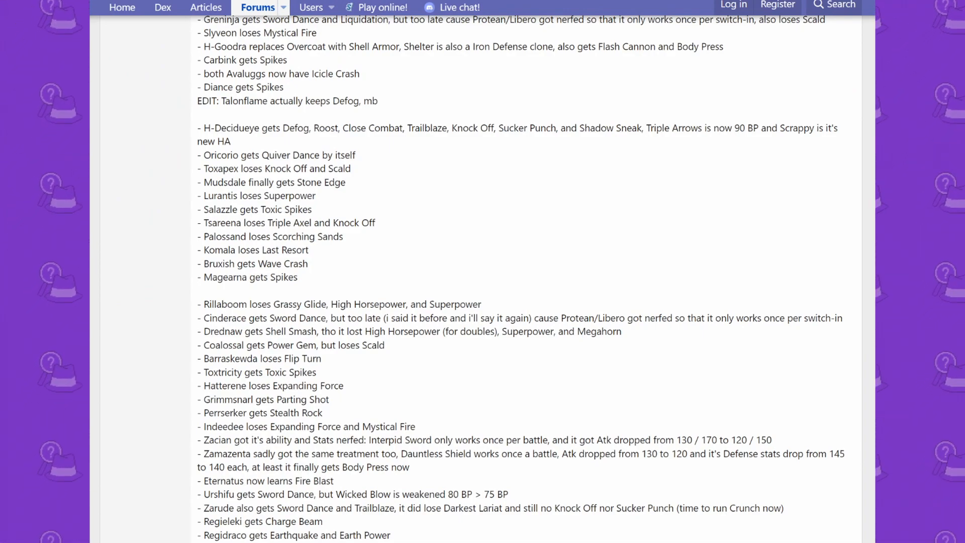
{"action": "double_click", "coordinate": [276, 168]}
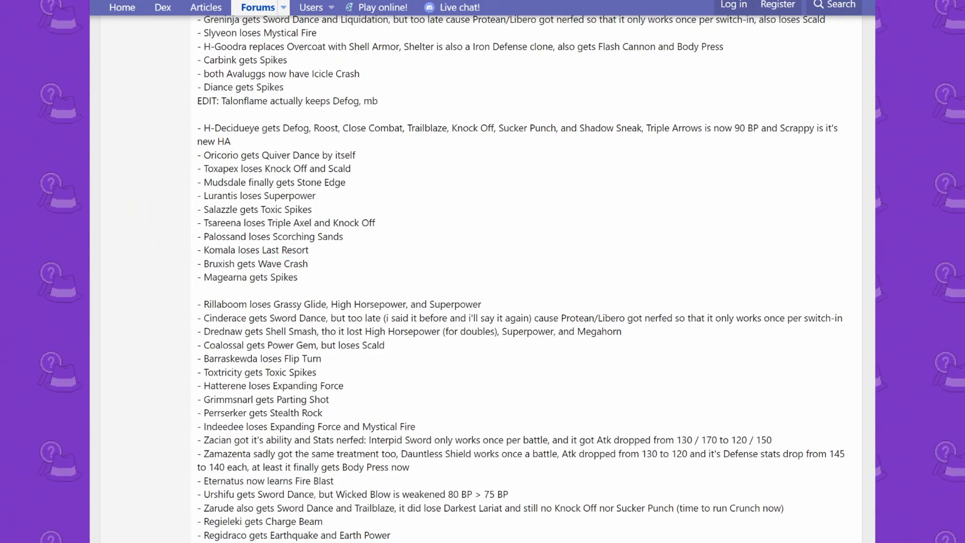
{"action": "scroll", "scroll_direction": "down", "scroll_amount": 3}
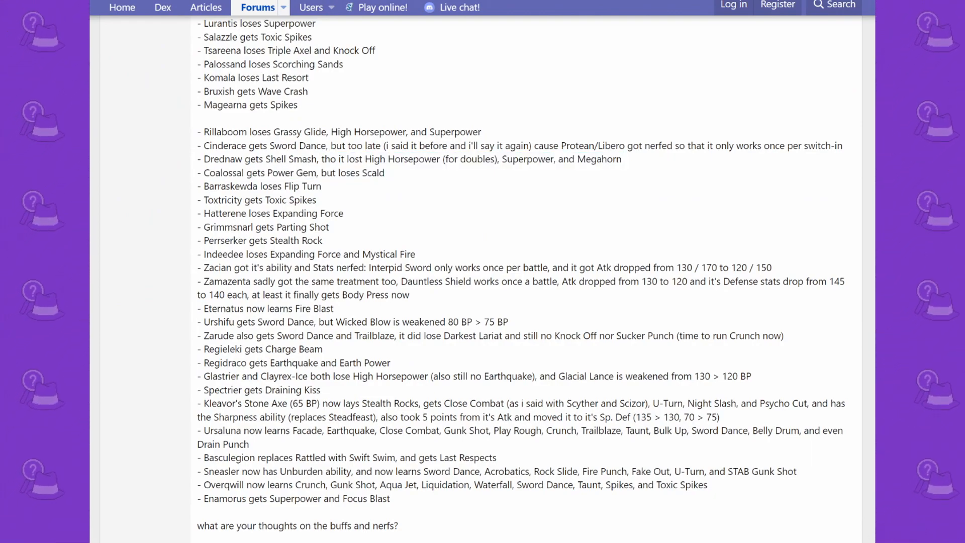
{"action": "left_click_drag", "start_coordinate": [227, 173], "coordinate": [378, 173]}
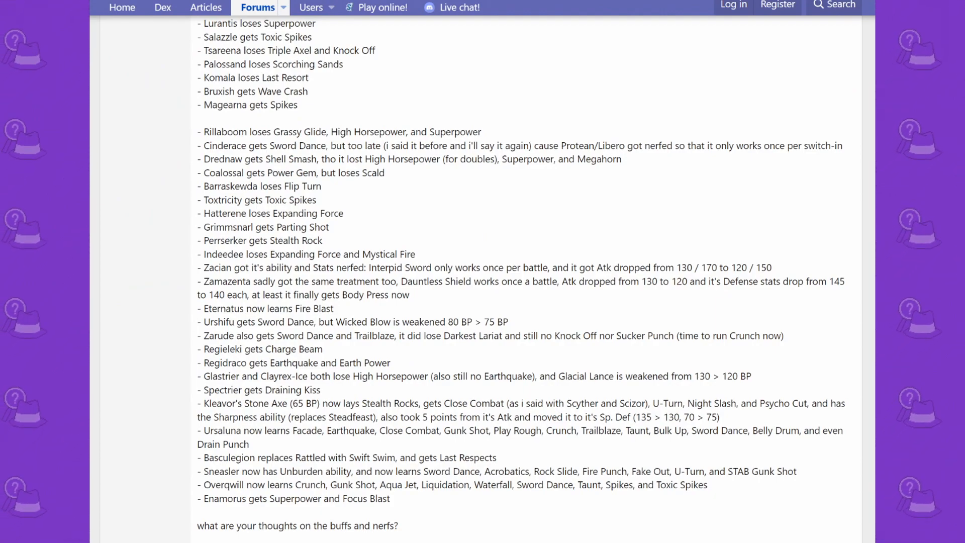
Scroll past the pastebin and spreadsheet links until Amir's reply #2 appears.
{"action": "scroll", "scroll_direction": "down", "scroll_amount": 3}
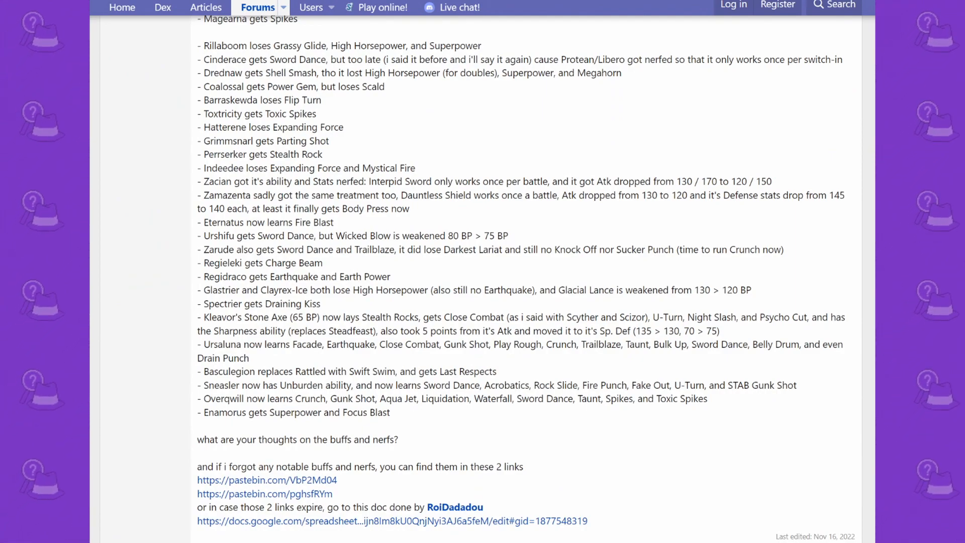
{"action": "double_click", "coordinate": [252, 196]}
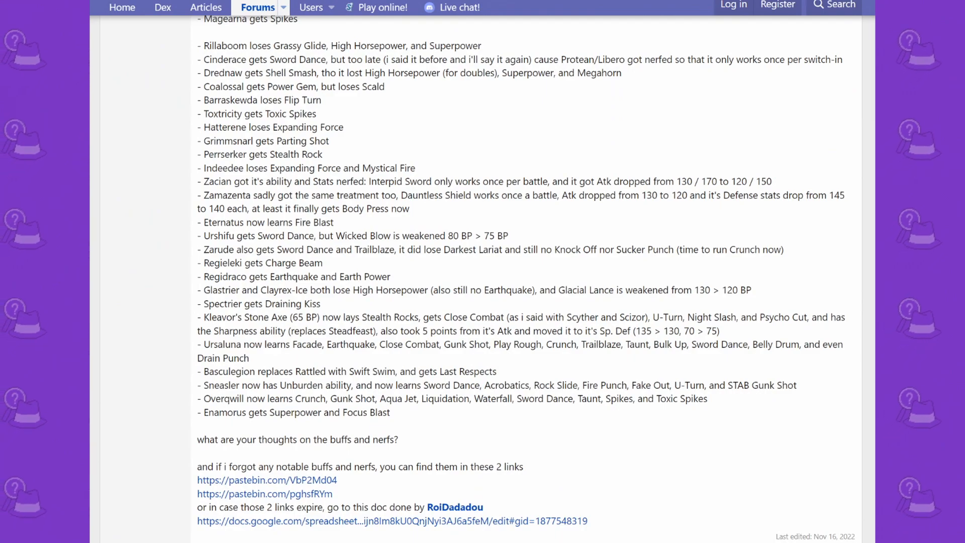
{"action": "scroll", "scroll_direction": "down", "scroll_amount": 3}
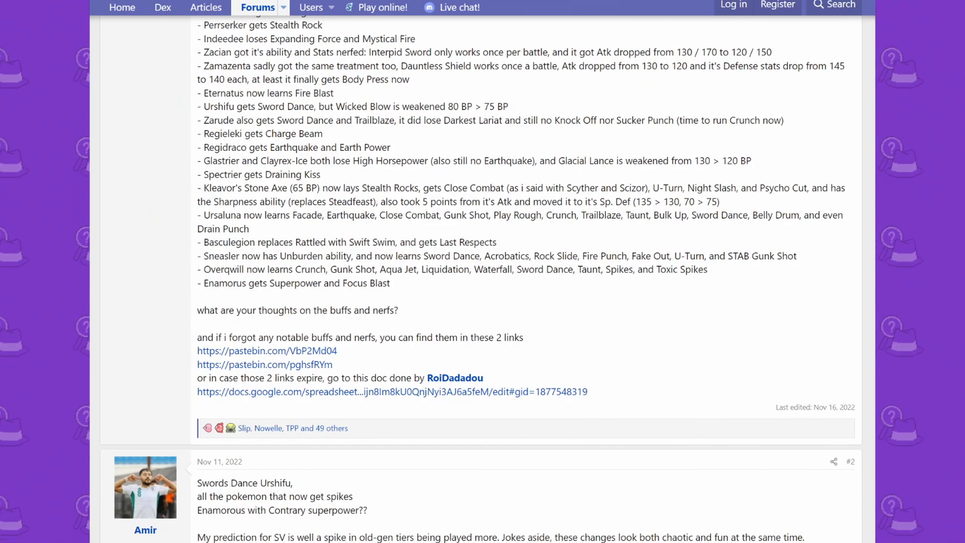
Skim replies #2 through #7, then return to the thread title and first move changes.
{"action": "scroll", "scroll_direction": "down", "scroll_amount": 3}
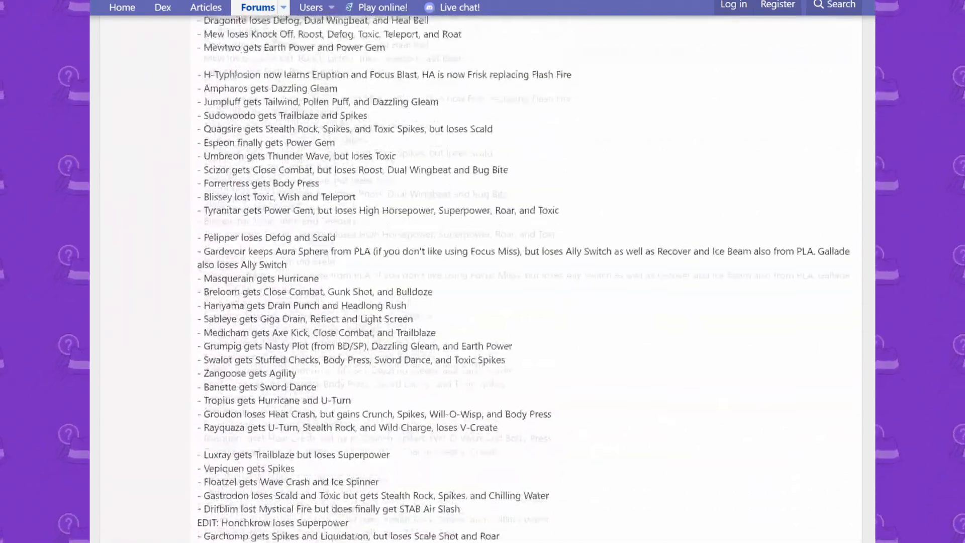
{"action": "scroll", "scroll_direction": "up", "scroll_amount": 3}
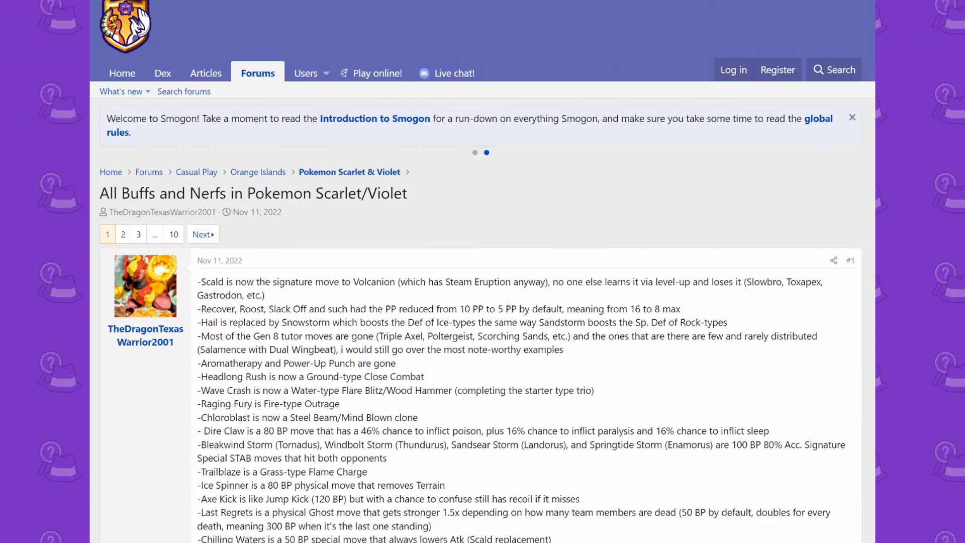
{"action": "left_click", "coordinate": [474, 153]}
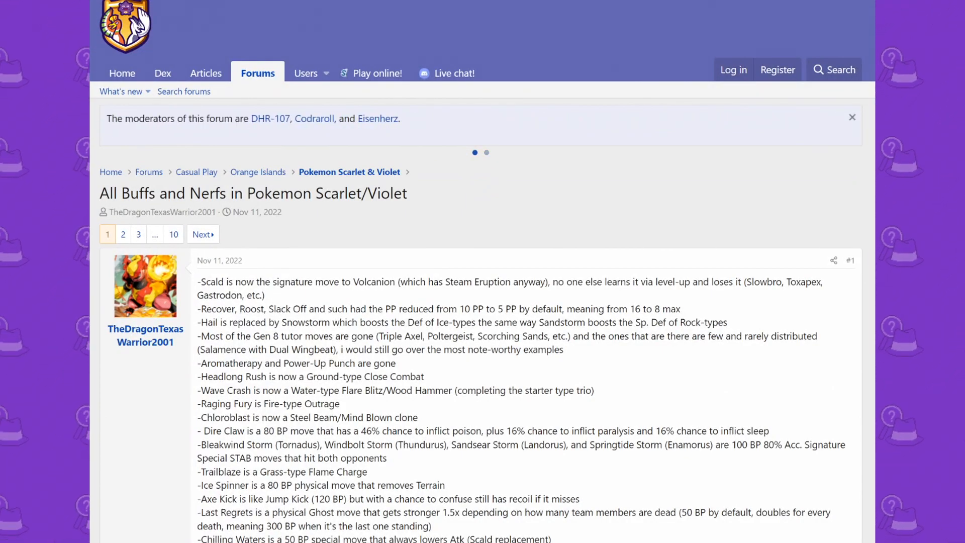
{"action": "scroll", "scroll_direction": "down", "scroll_amount": 3}
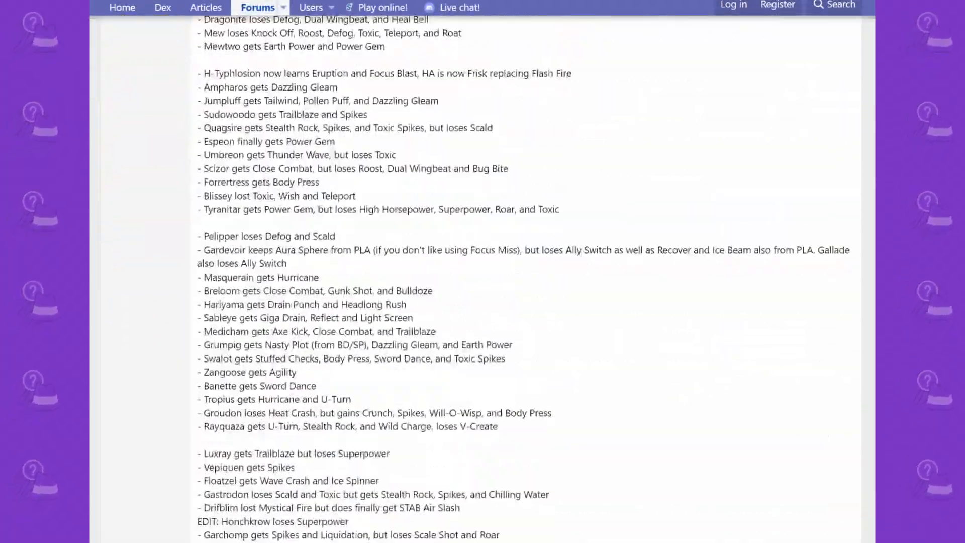
{"action": "scroll", "scroll_direction": "down", "scroll_amount": 3}
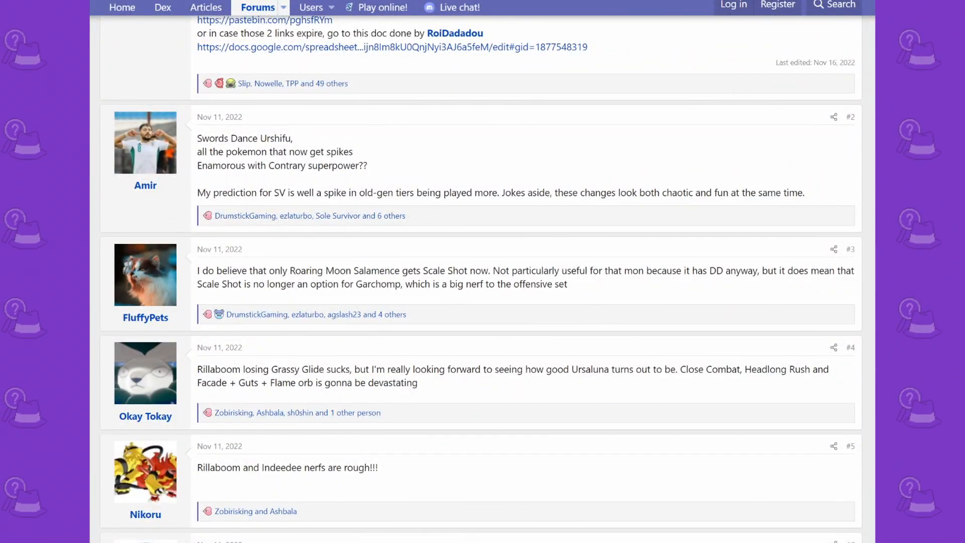
{"action": "scroll", "scroll_direction": "down", "scroll_amount": 3}
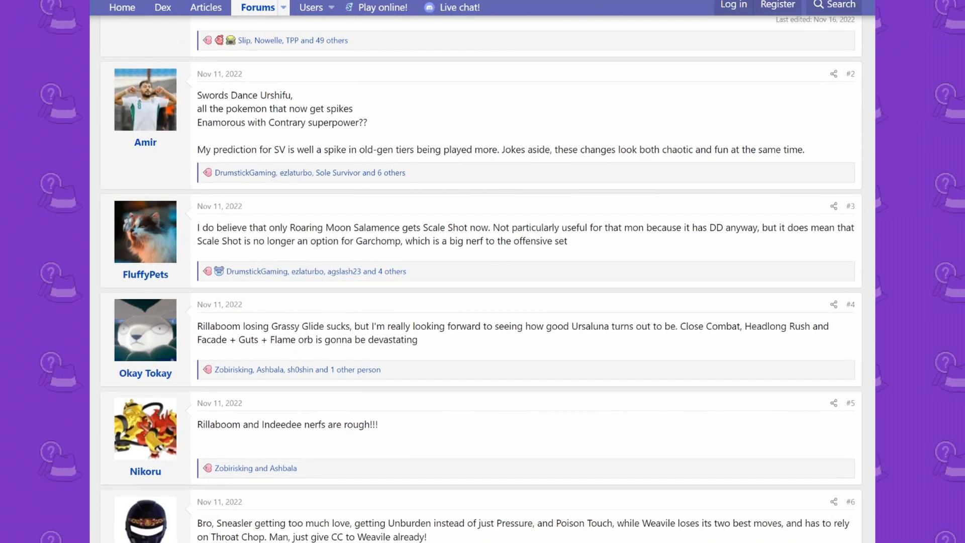
{"action": "scroll", "scroll_direction": "down", "scroll_amount": 3}
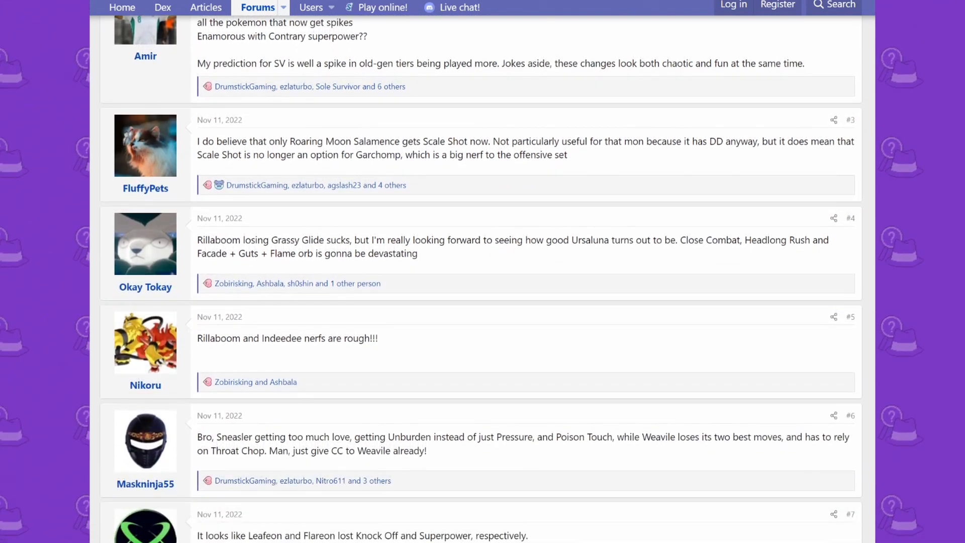
{"action": "scroll", "scroll_direction": "down", "scroll_amount": 3}
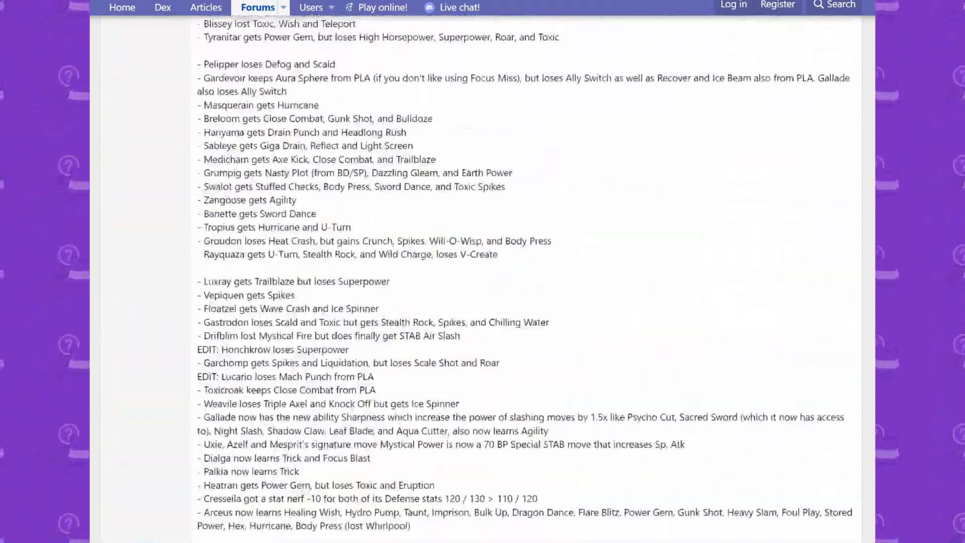
{"action": "scroll", "scroll_direction": "up", "scroll_amount": 3}
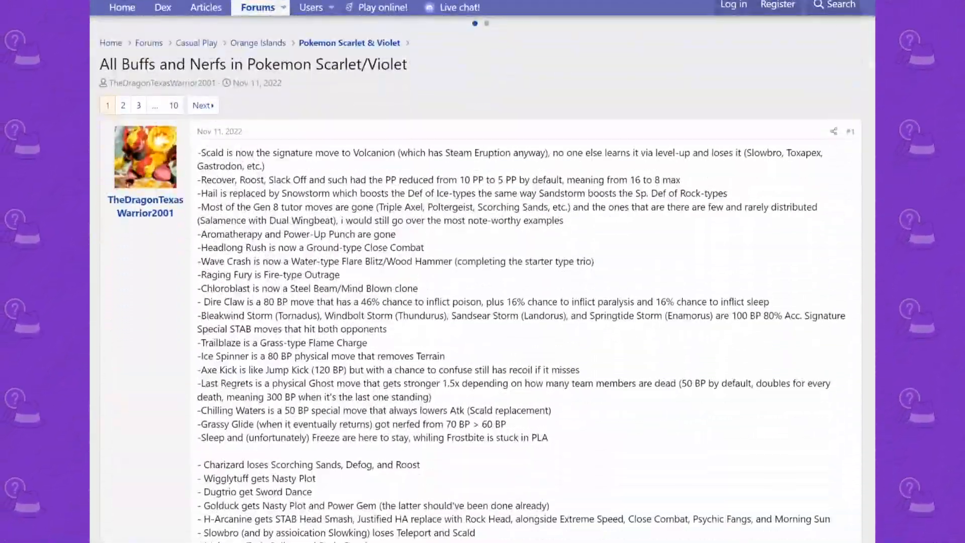
{"action": "scroll", "scroll_direction": "up", "scroll_amount": 3}
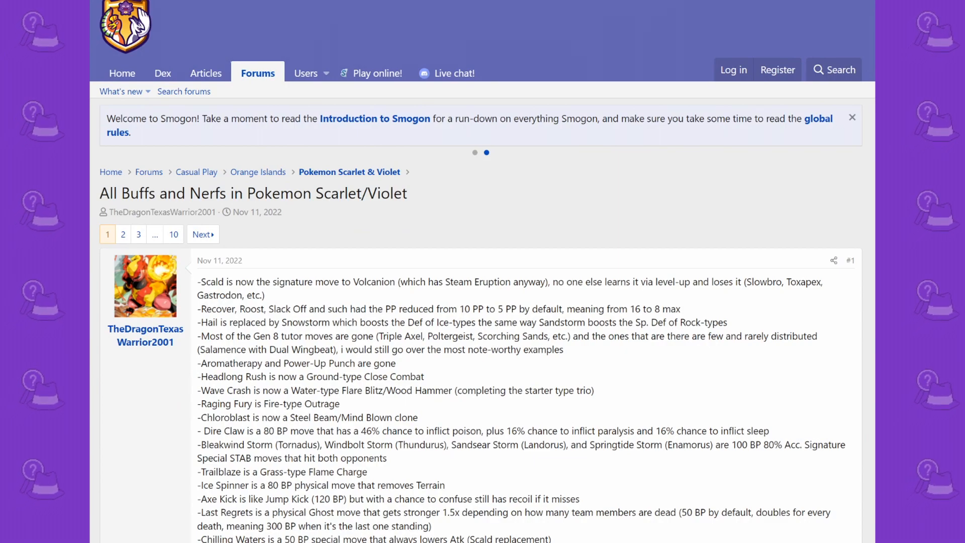
{"action": "left_click", "coordinate": [475, 152]}
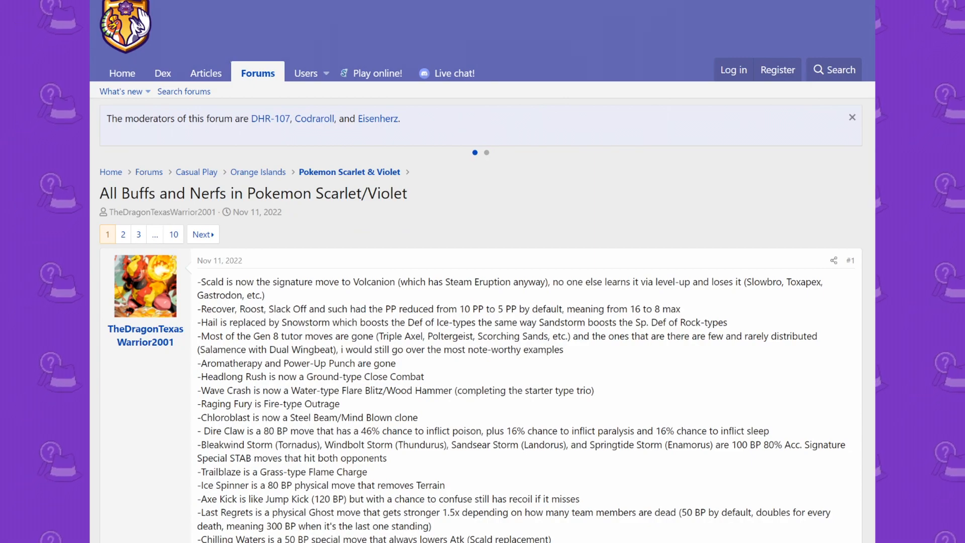
{"action": "left_click", "coordinate": [486, 152]}
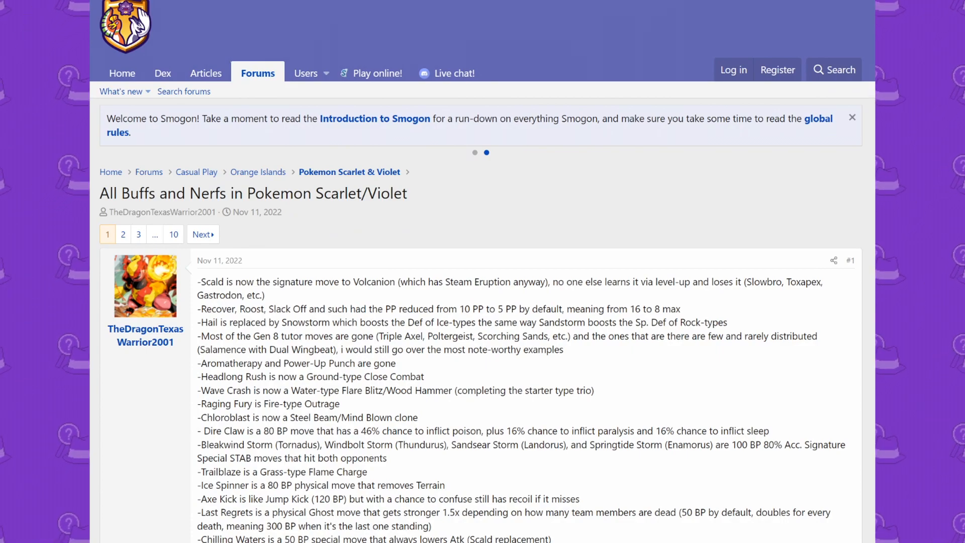
{"action": "left_click", "coordinate": [486, 153]}
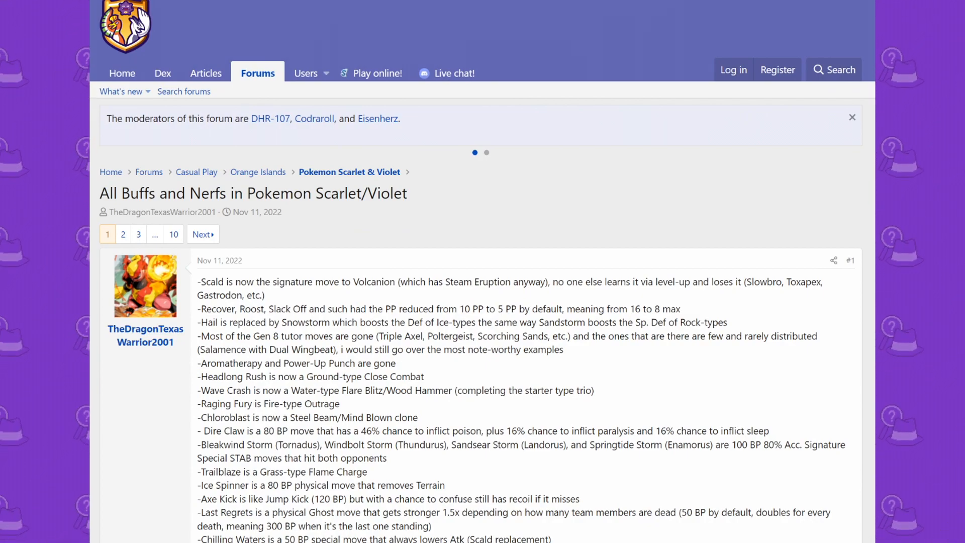
{"action": "left_click", "coordinate": [486, 152]}
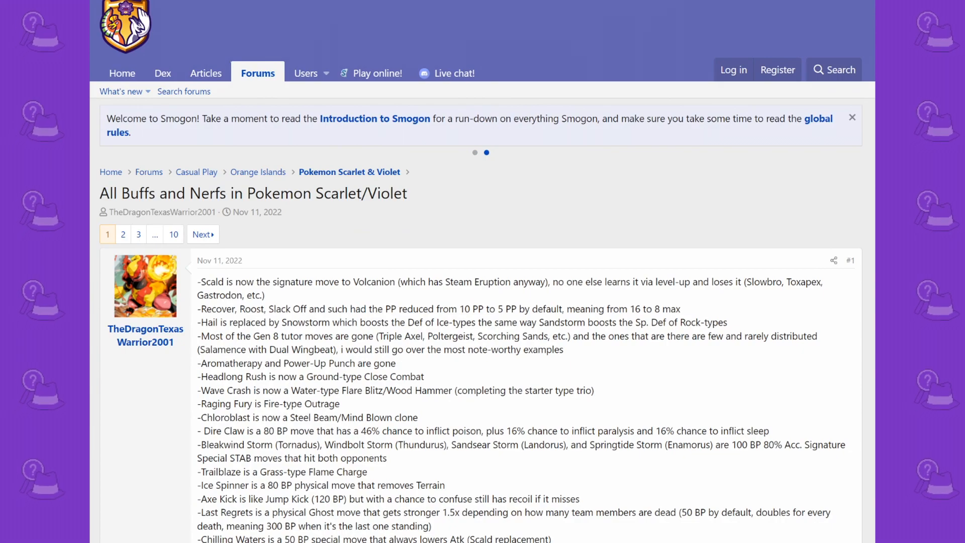
{"action": "scroll", "scroll_direction": "down", "scroll_amount": 3}
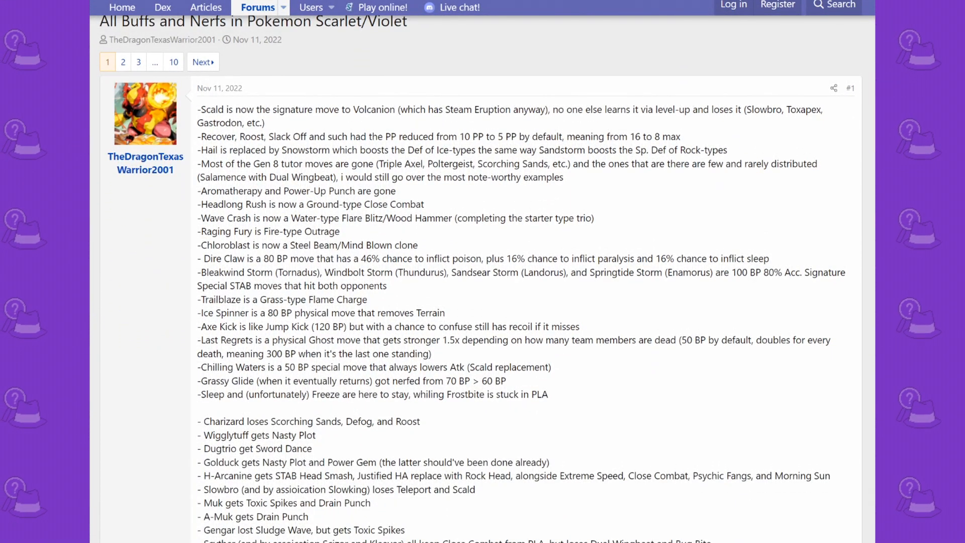
{"action": "scroll", "scroll_direction": "down", "scroll_amount": 3}
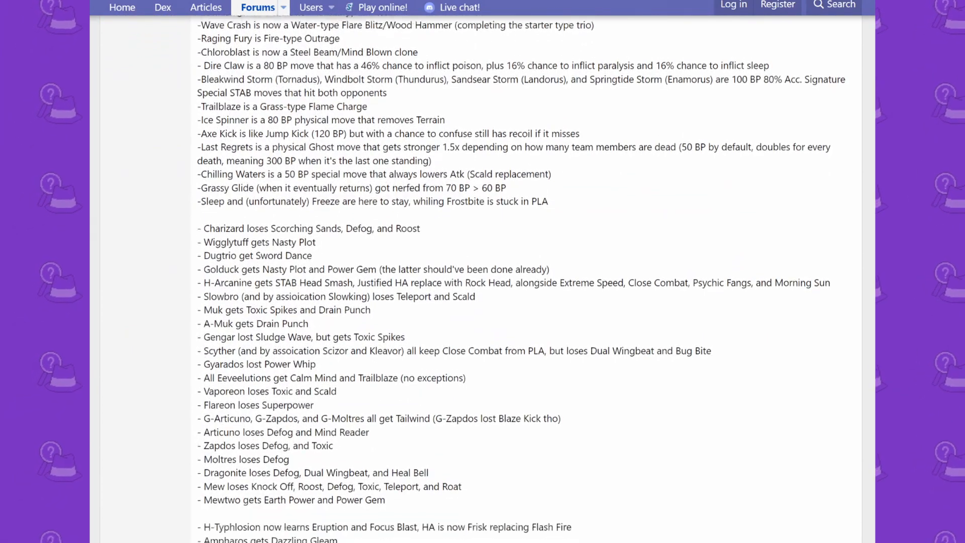
{"action": "scroll", "scroll_direction": "down", "scroll_amount": 3}
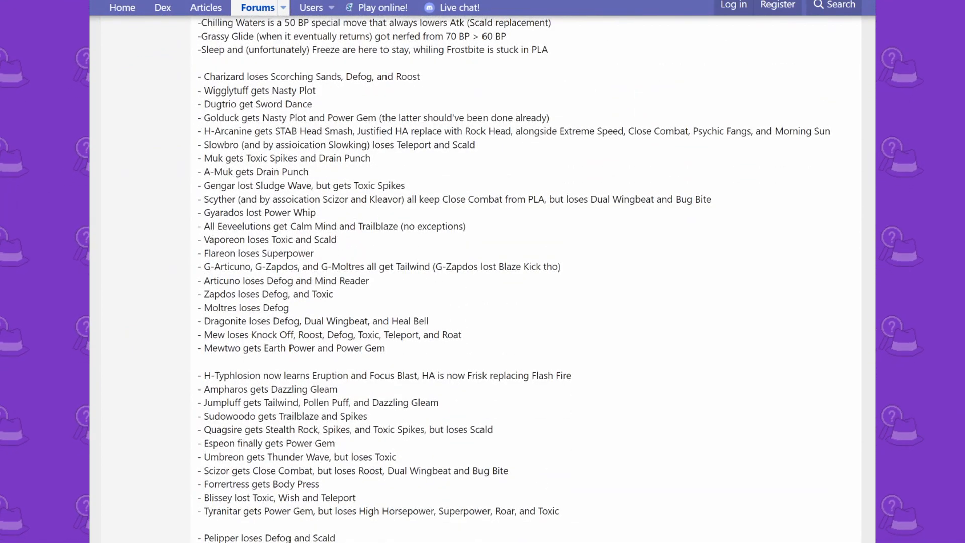
{"action": "scroll", "scroll_direction": "up", "scroll_amount": 3}
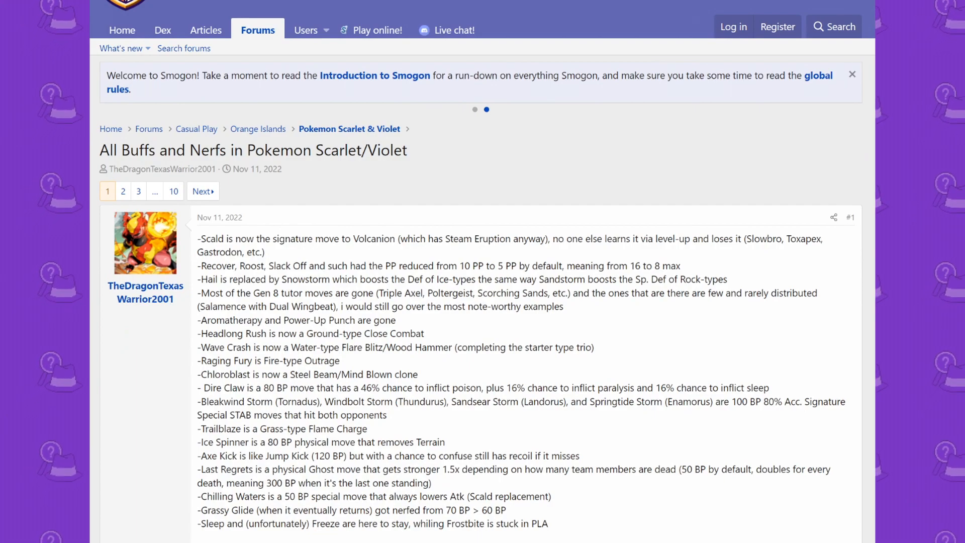
{"action": "left_click", "coordinate": [487, 110]}
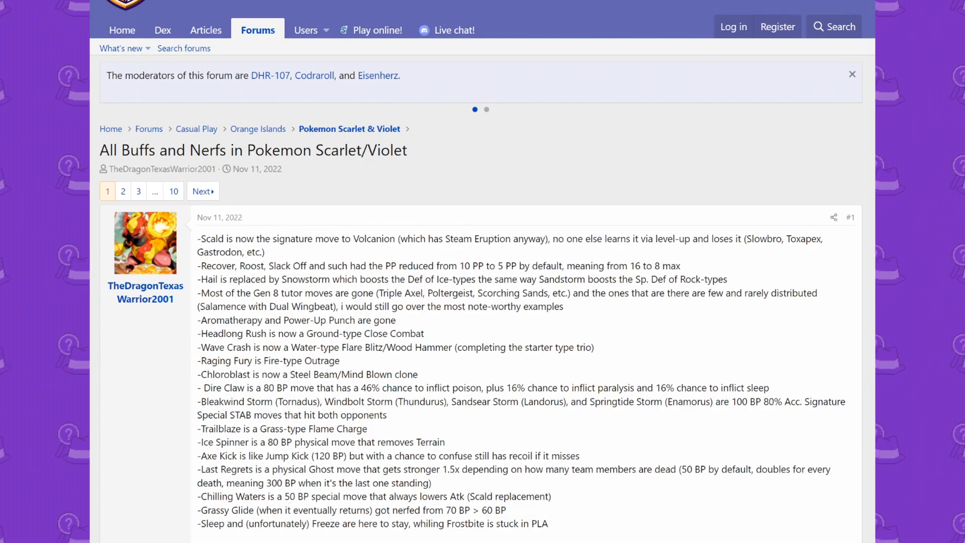
{"action": "left_click", "coordinate": [486, 109]}
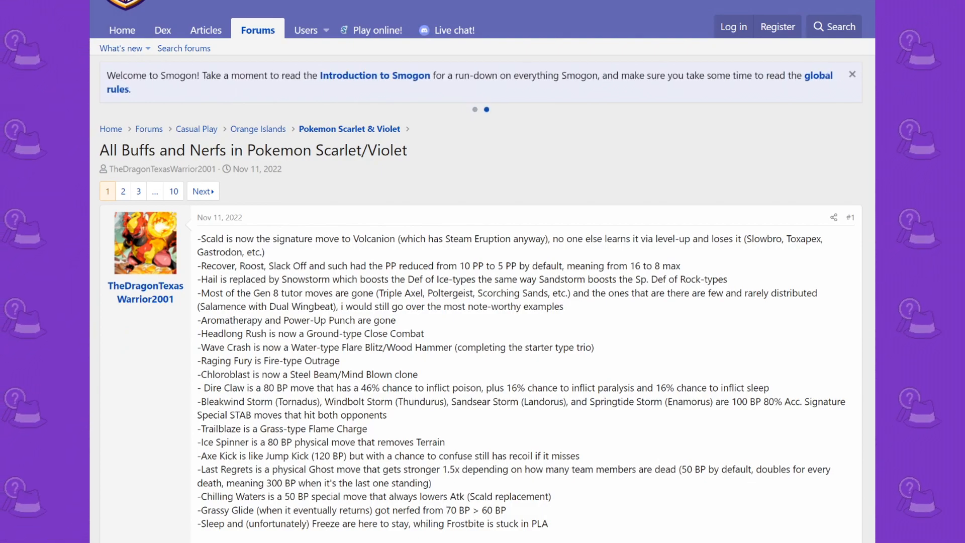